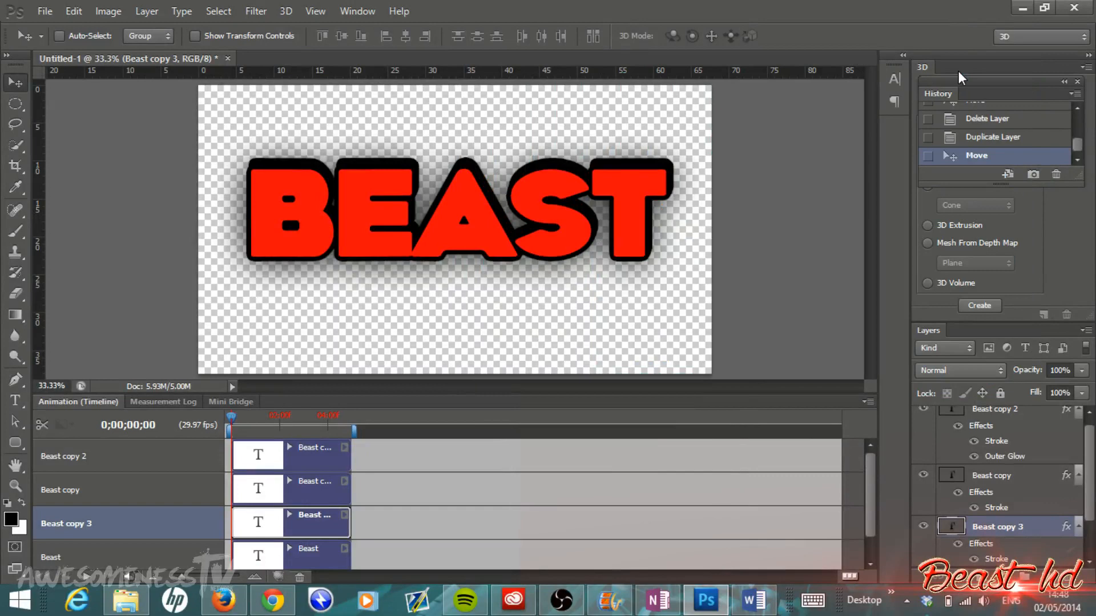
mouse_move(696, 203)
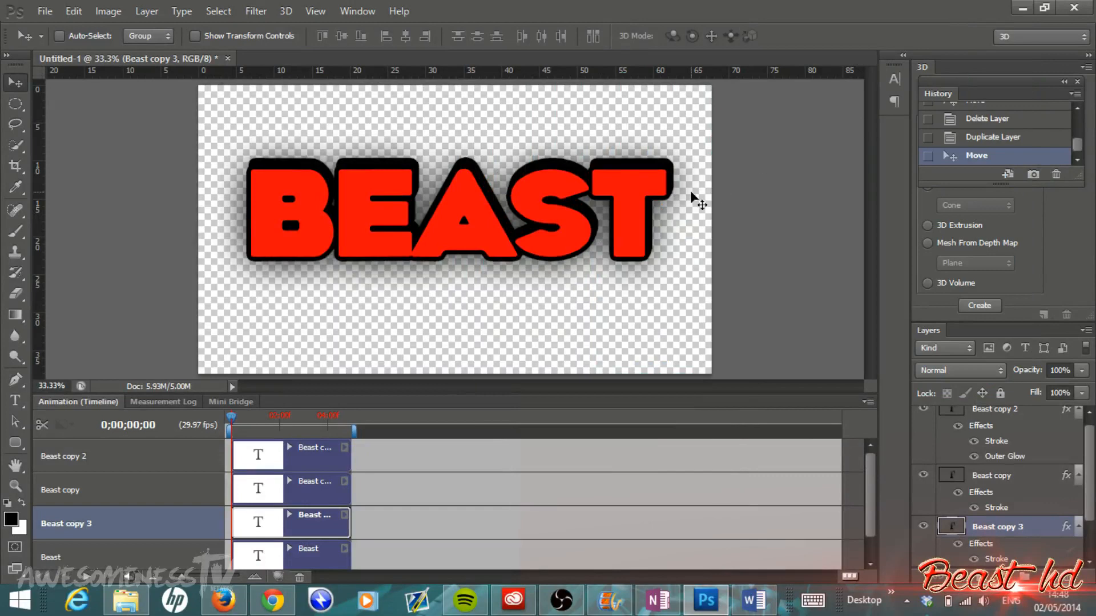
mouse_move(773, 251)
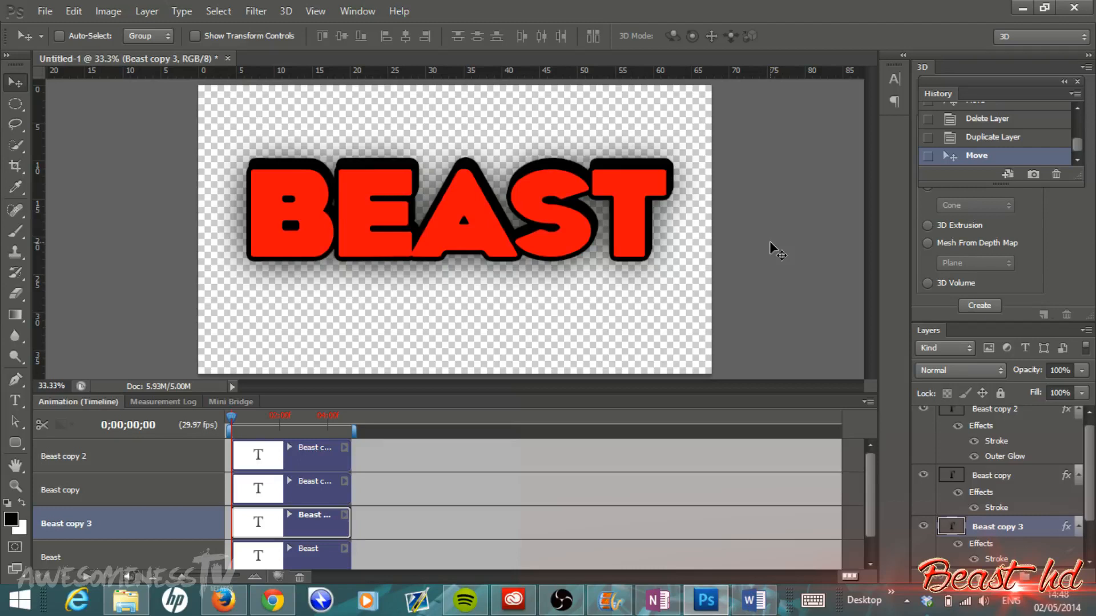
mouse_move(713, 289)
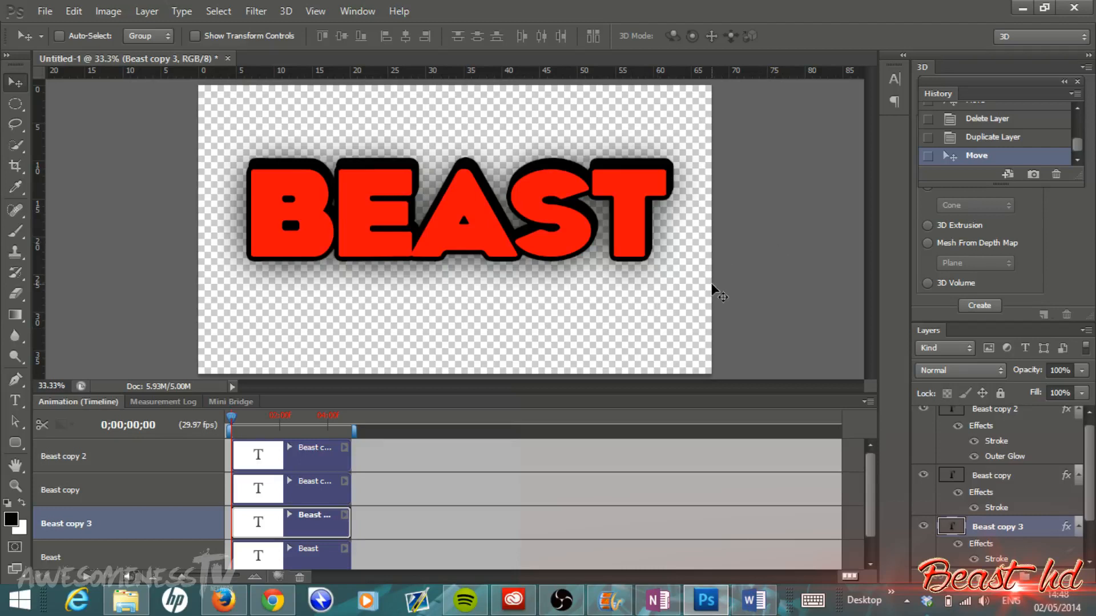
mouse_move(584, 300)
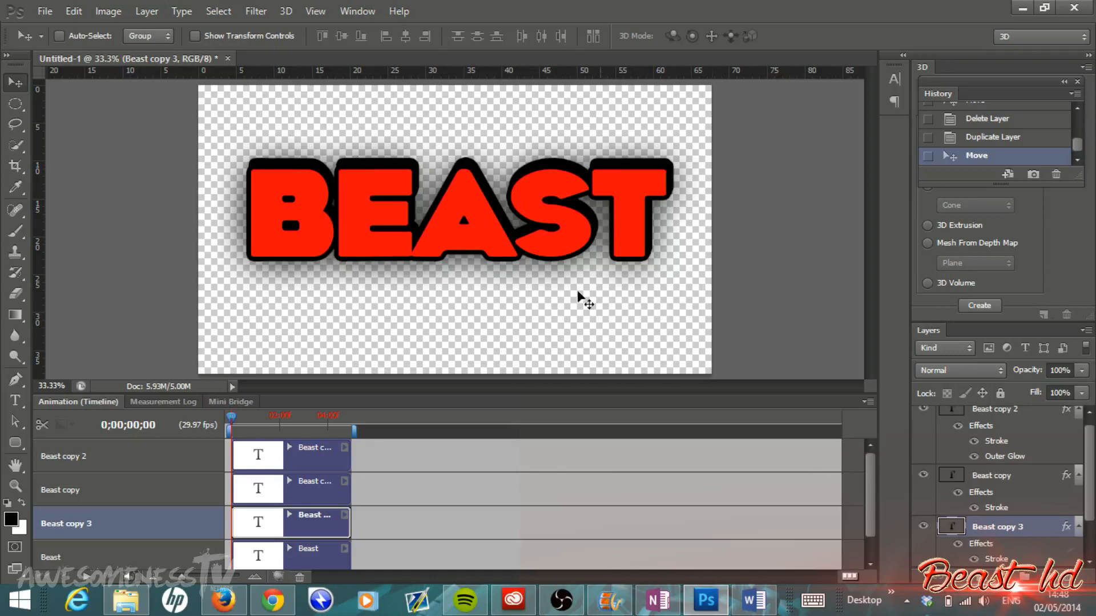
mouse_move(547, 292)
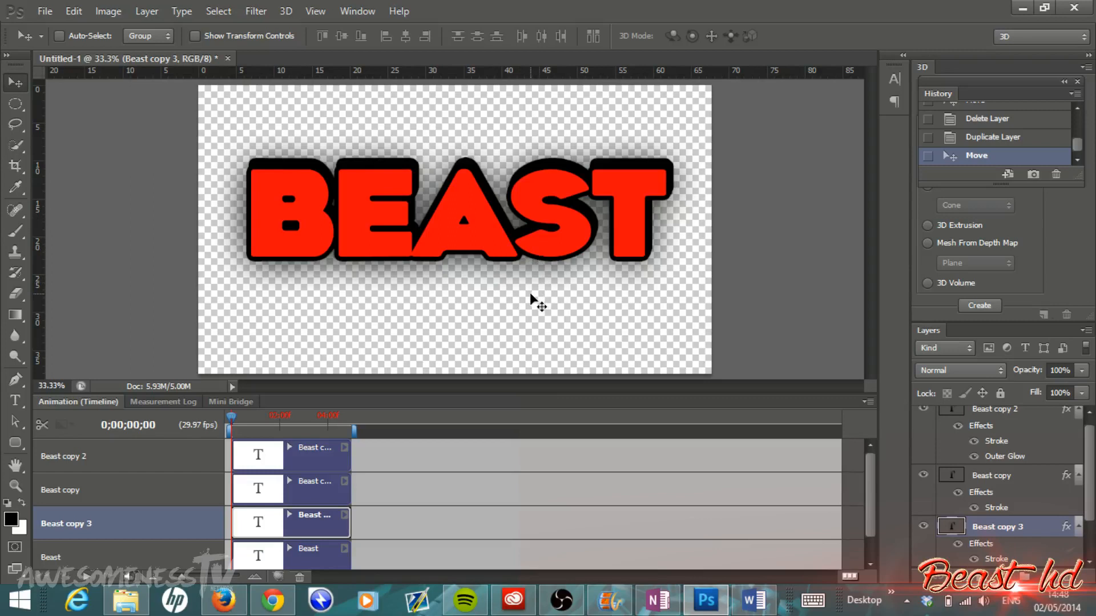
mouse_move(447, 259)
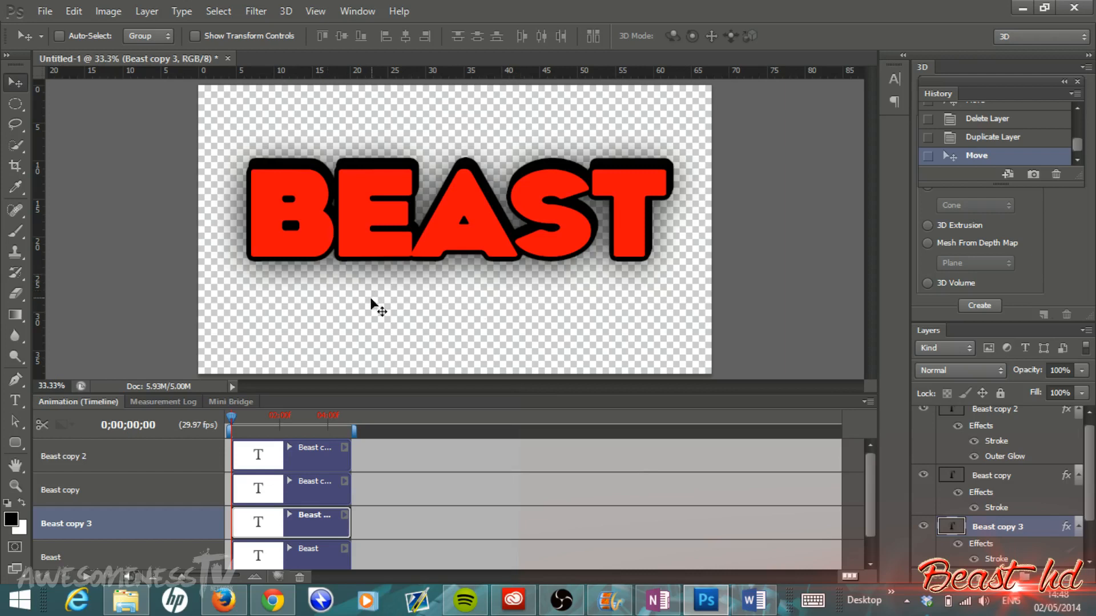
mouse_move(458, 101)
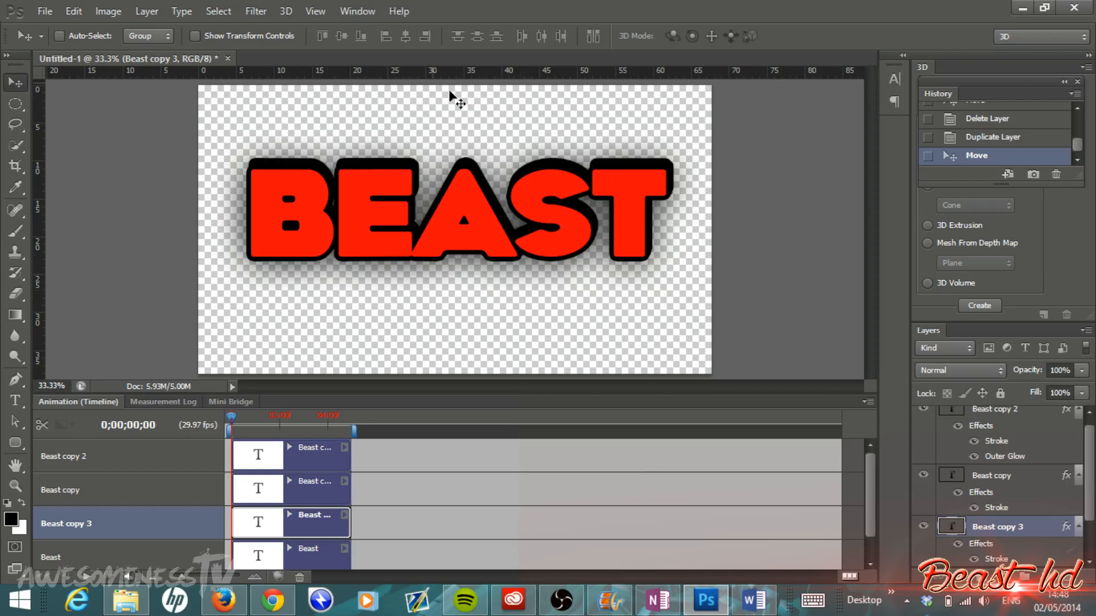
Create a new blank transparent document, Untitled-2, from the File menu.
click(45, 12)
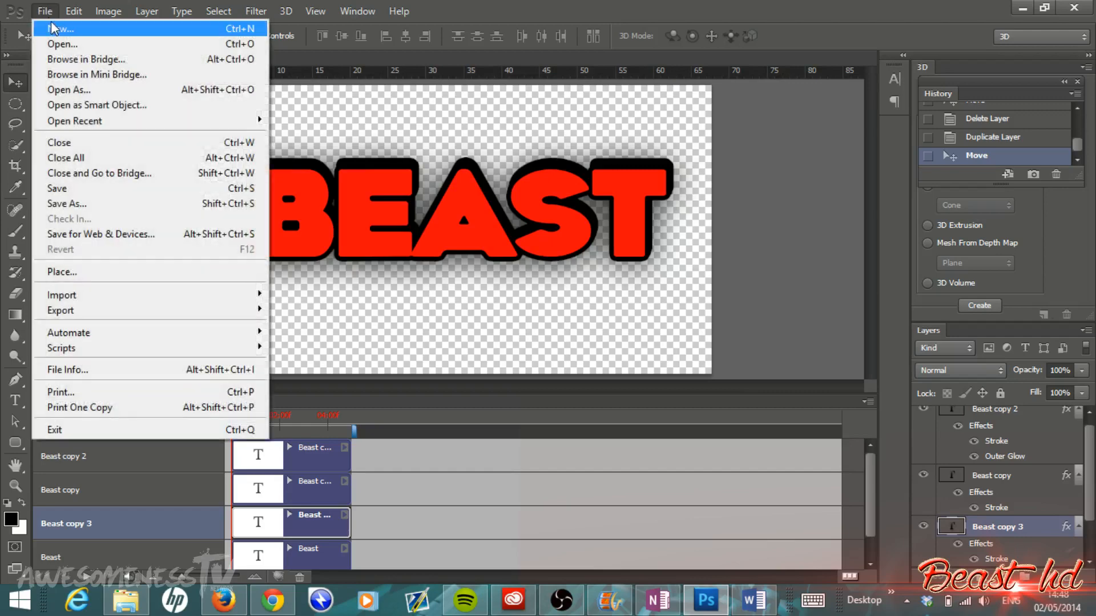
click(59, 27)
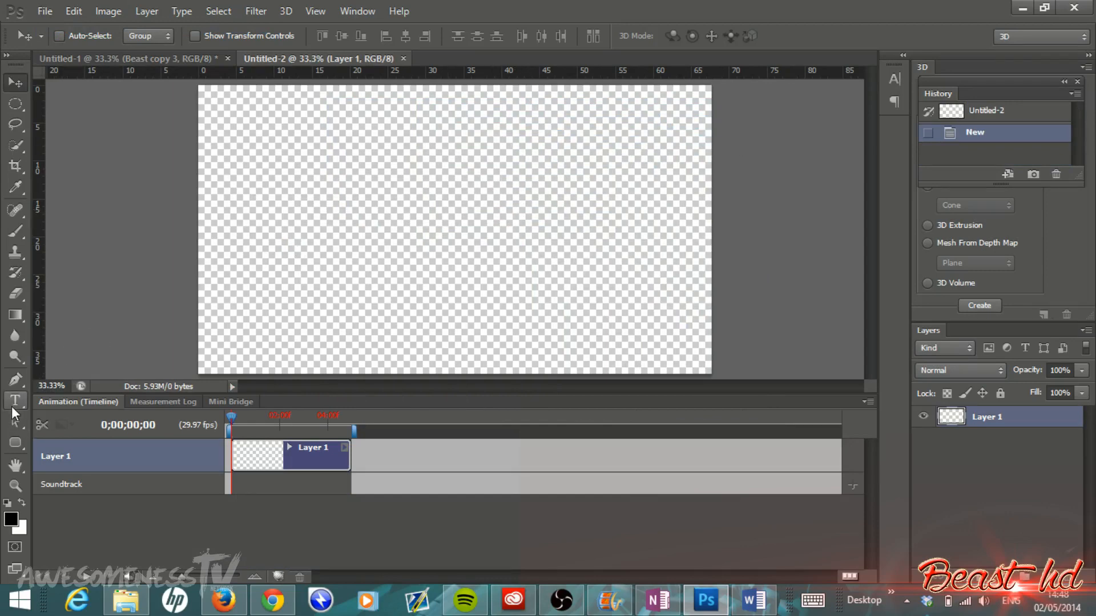
Add the word BEAST in large red bold type and commit it on the canvas.
click(15, 400)
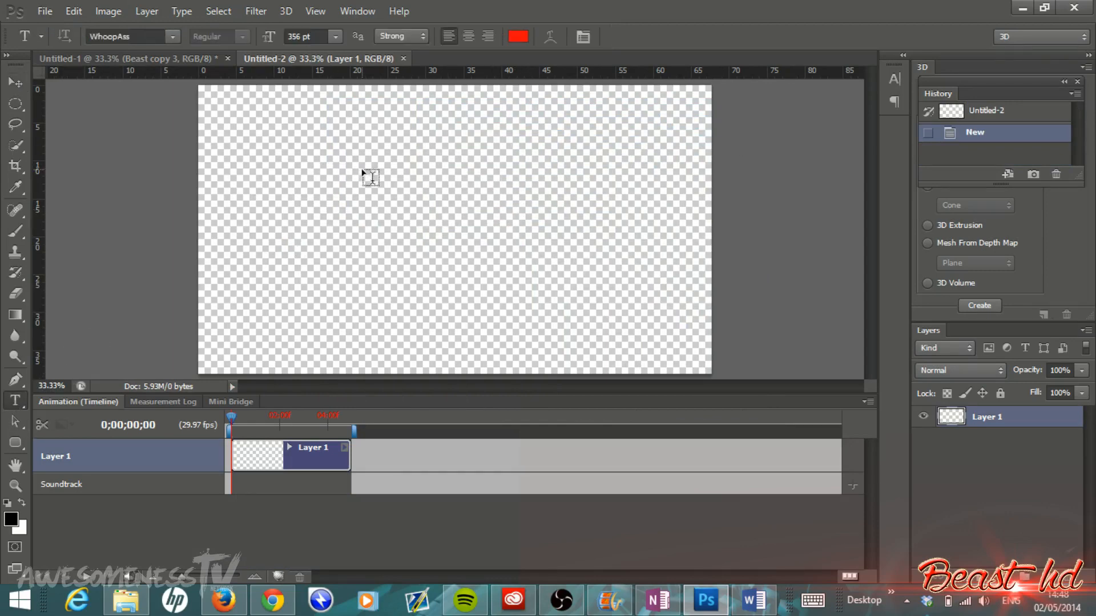
mouse_move(473, 249)
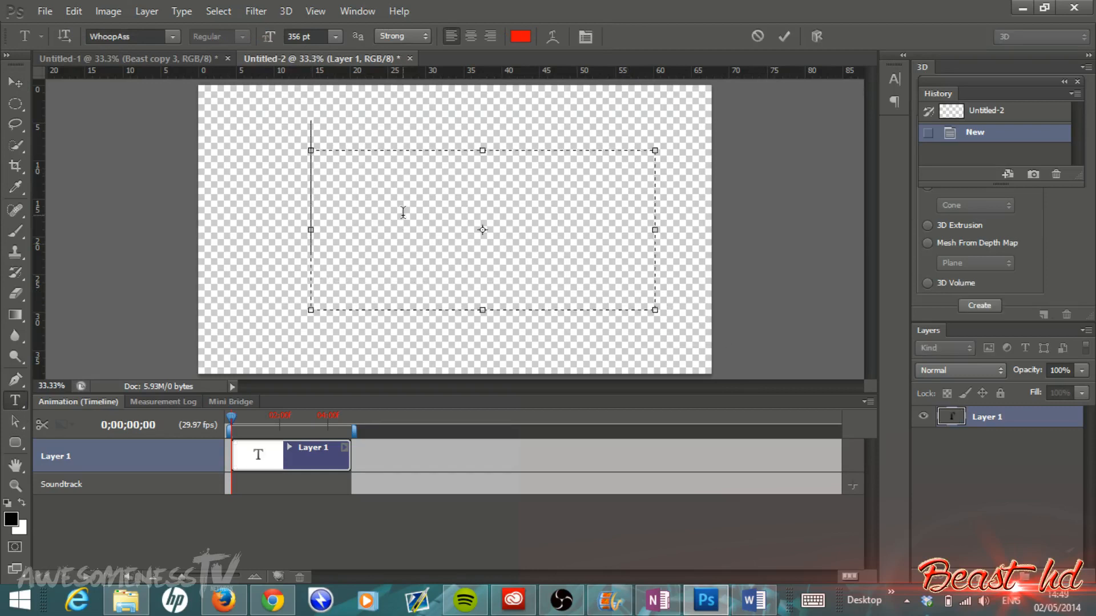
text(BEAS)
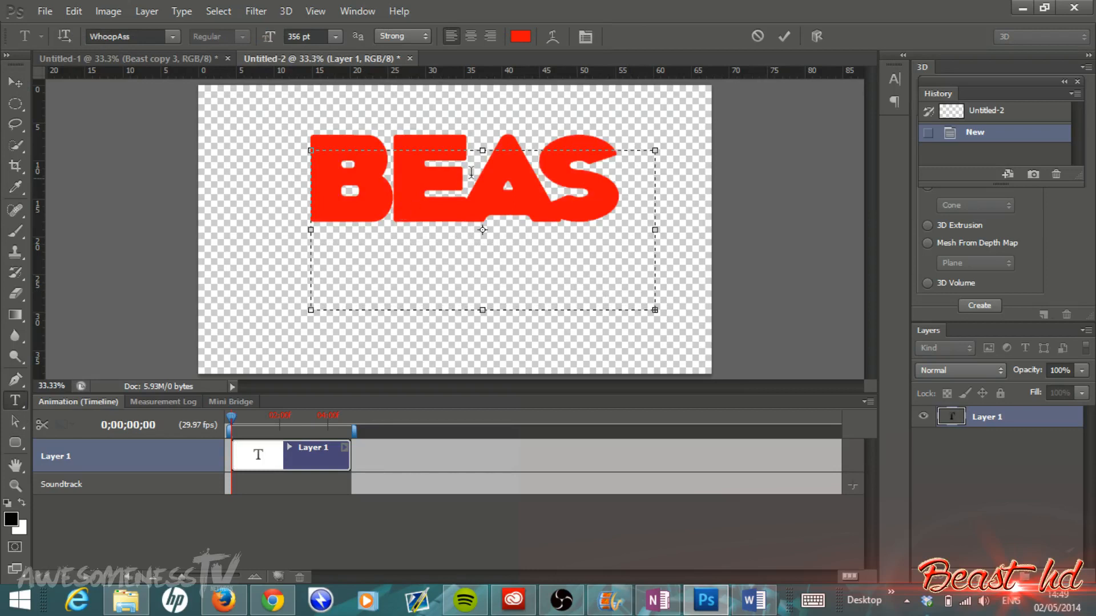
mouse_move(655, 228)
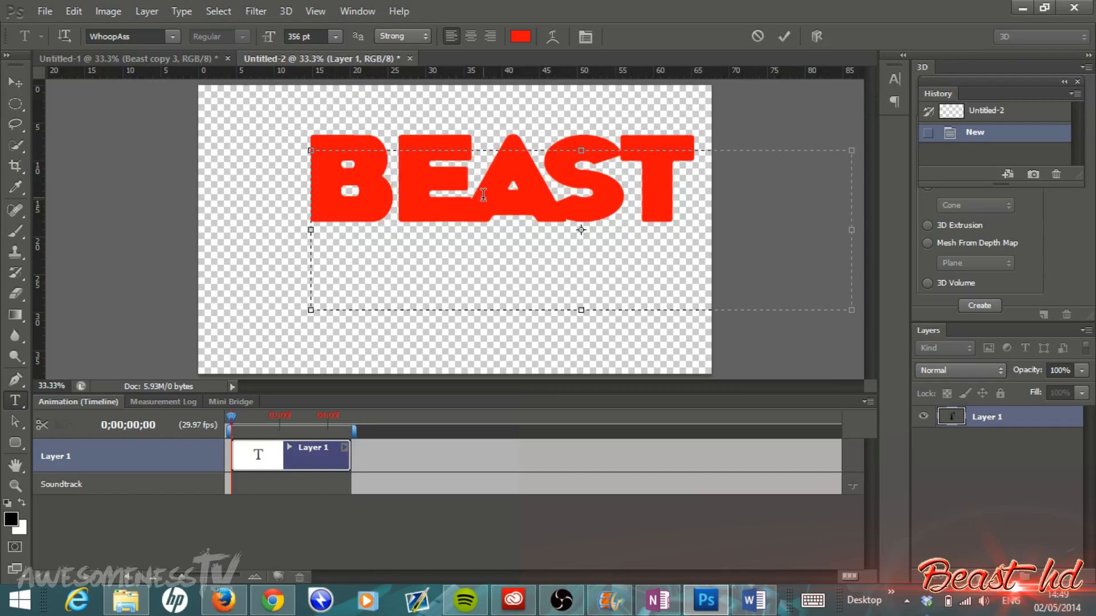
click(490, 192)
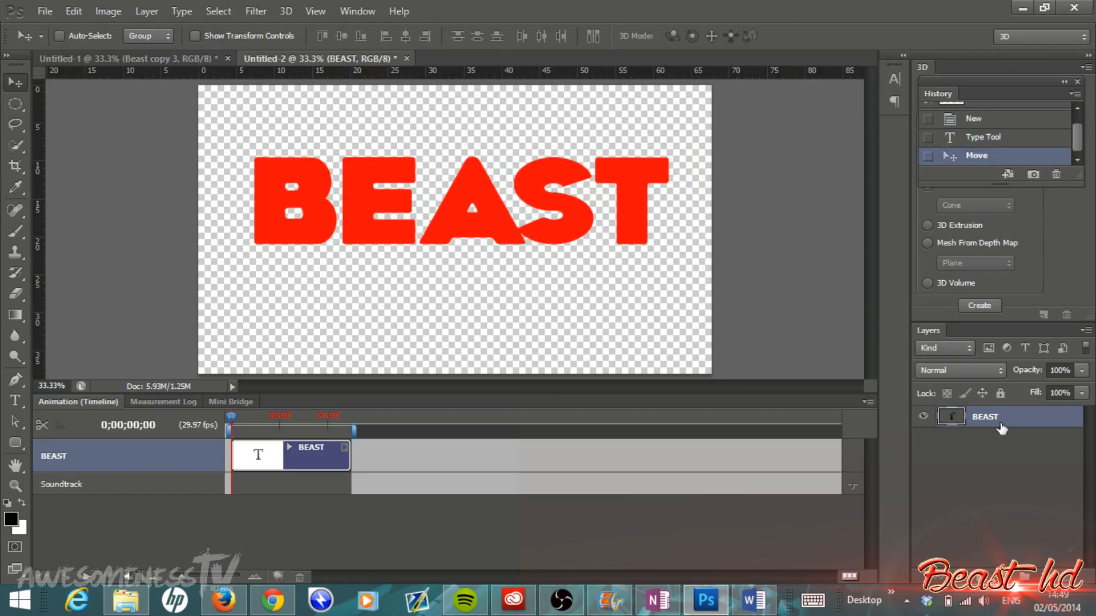
Apply a thick black Stroke layer effect to the BEAST text via Blending Options.
right_click(985, 417)
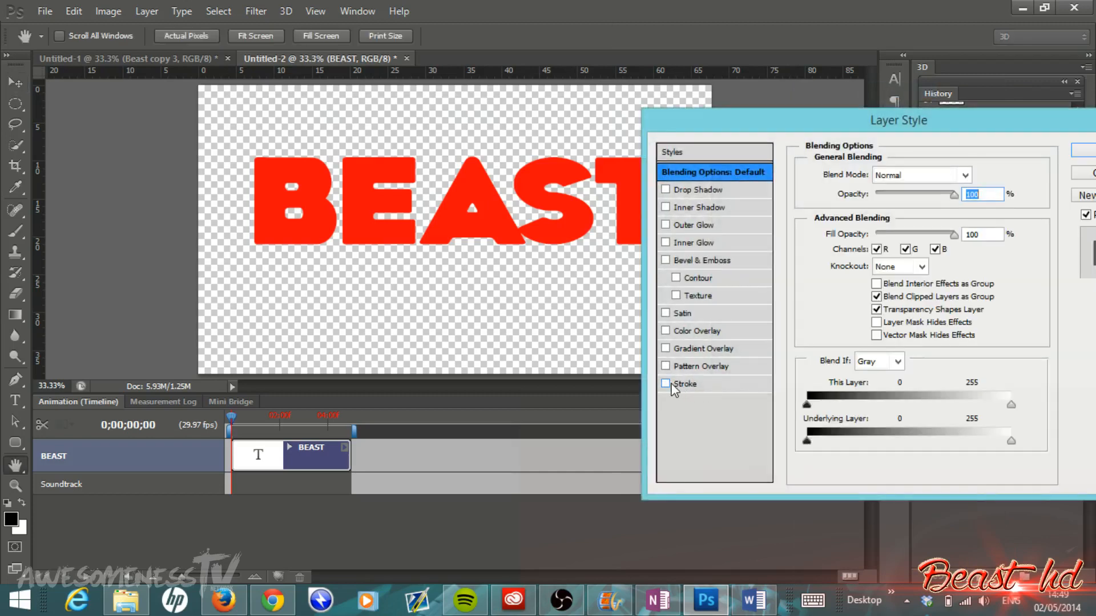
click(665, 383)
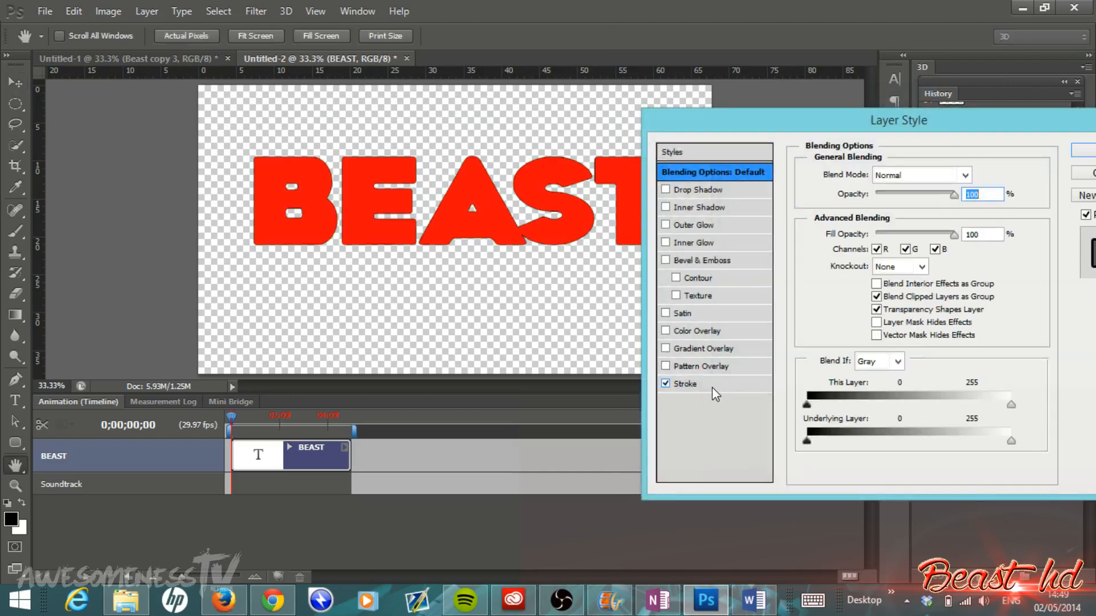
click(683, 383)
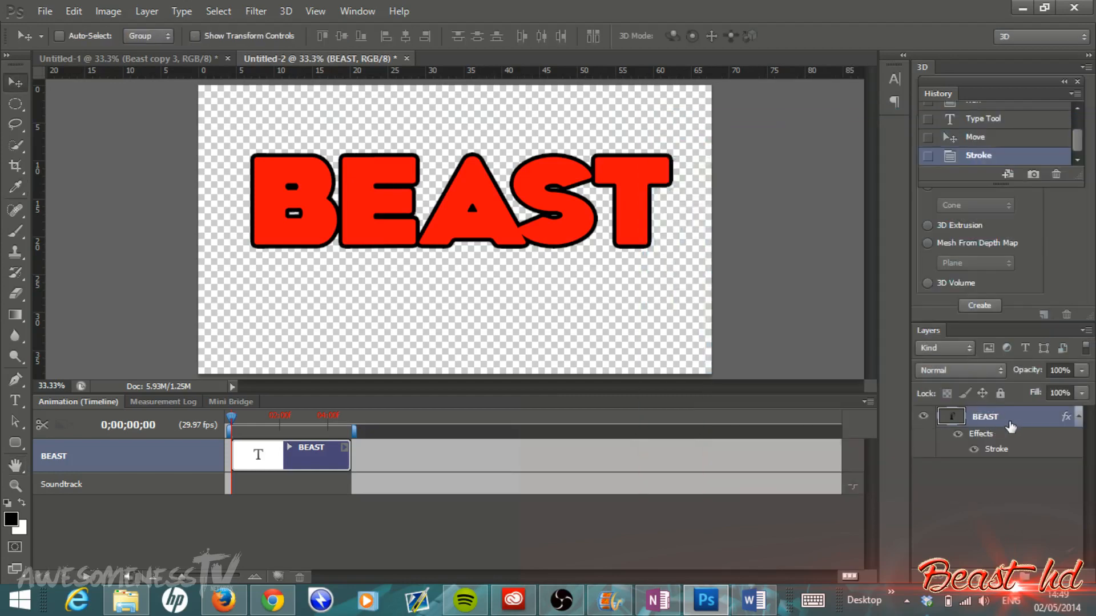
Duplicate the stroked BEAST layer and nudge the copy slightly to offset it.
right_click(984, 417)
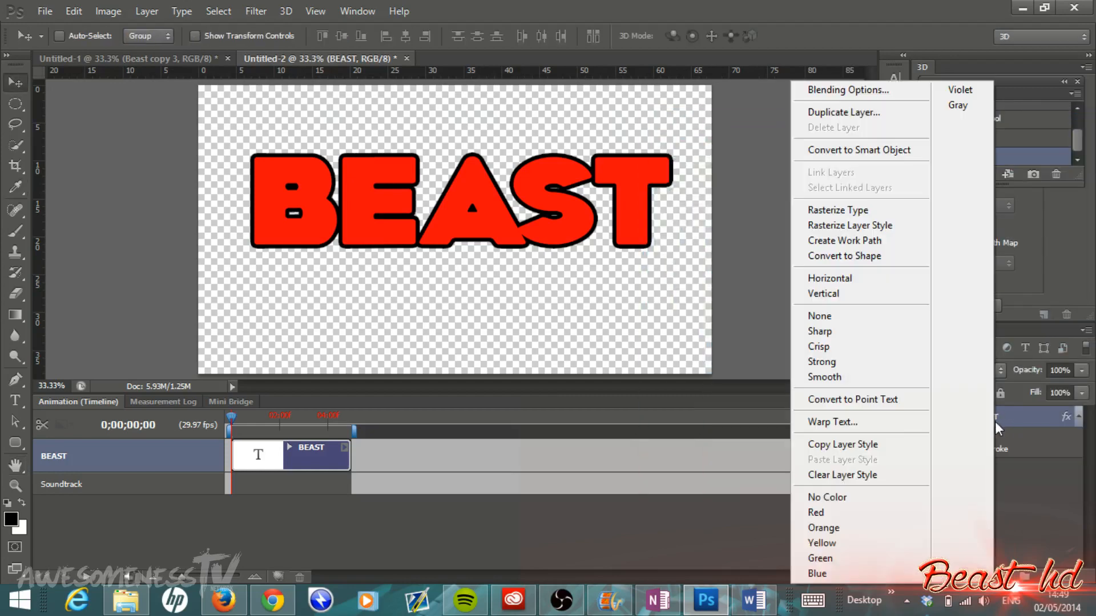
click(843, 112)
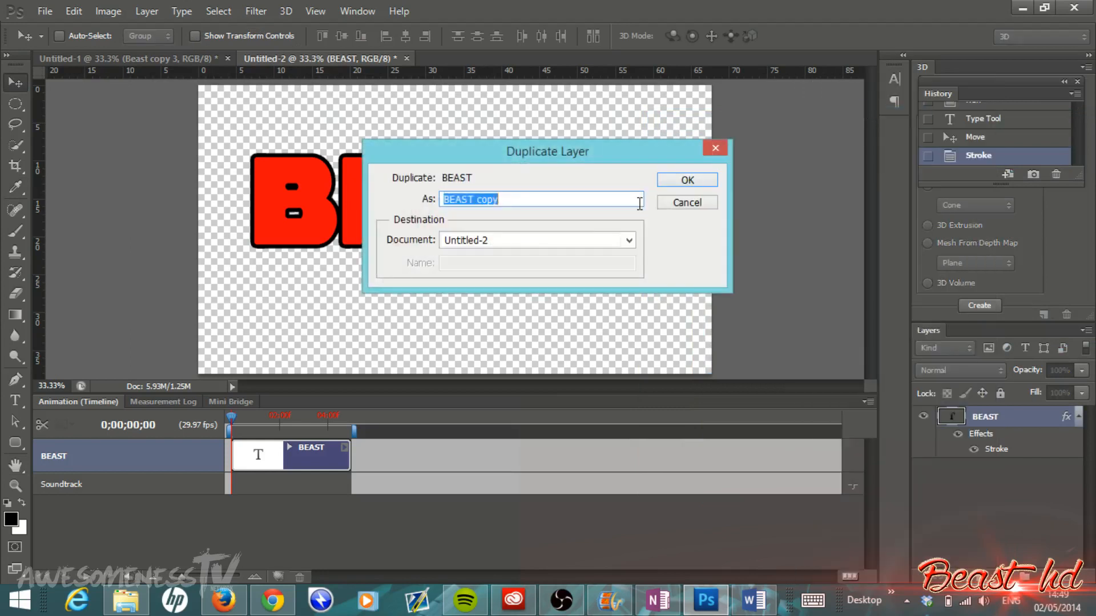
click(686, 179)
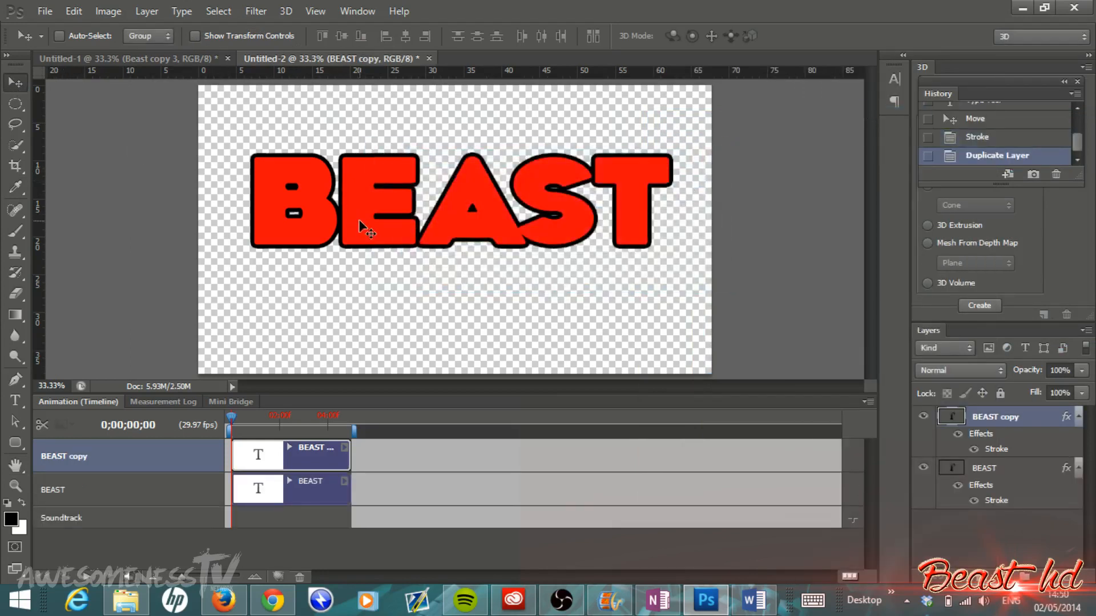
drag(363, 224, 363, 210)
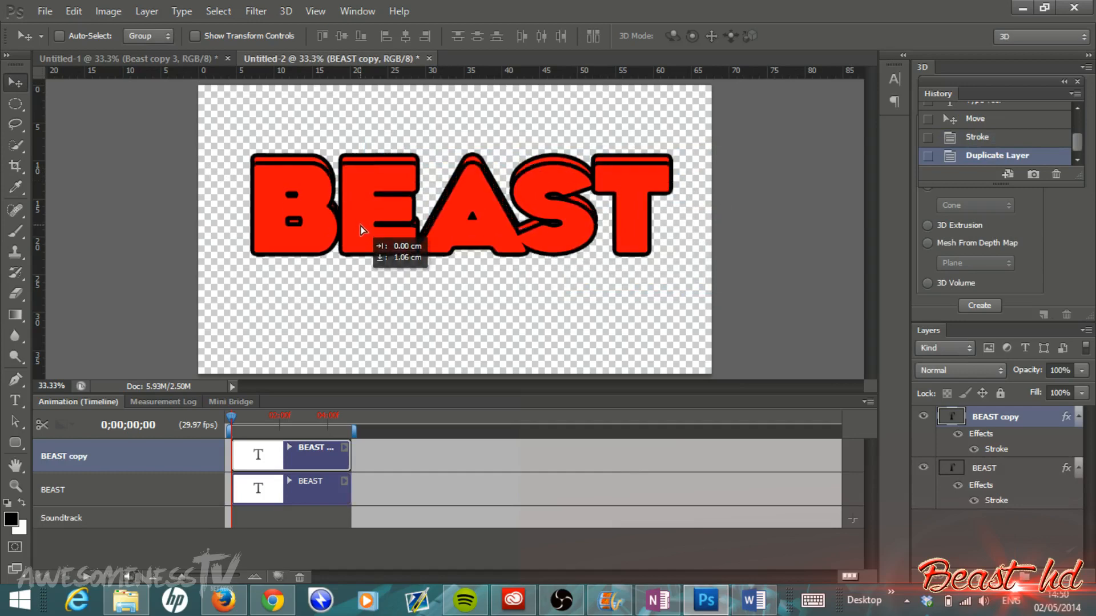
drag(363, 231, 363, 224)
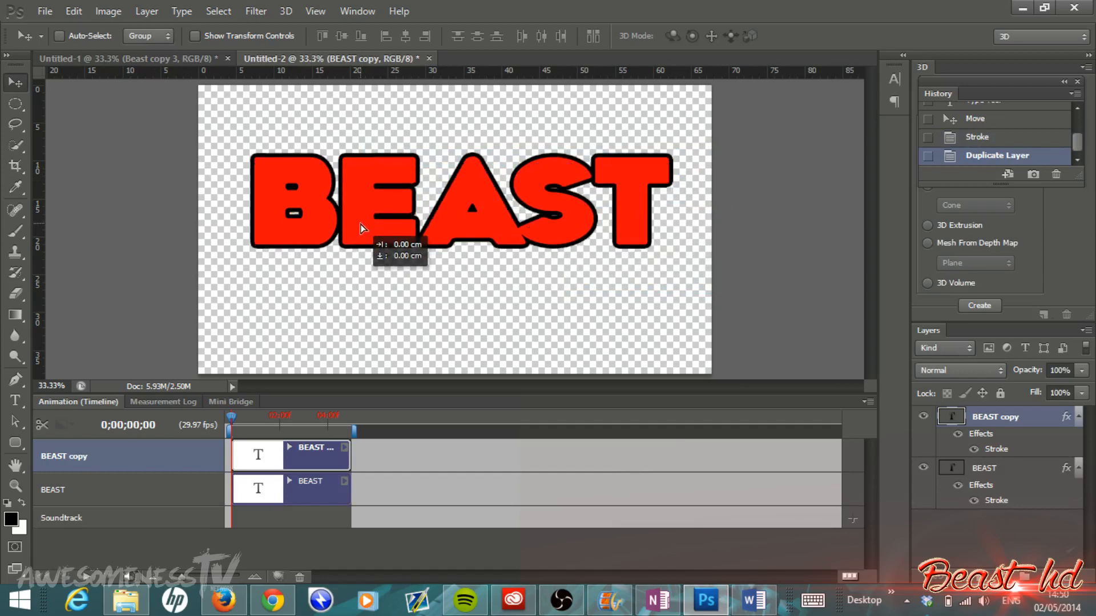
drag(362, 210, 362, 251)
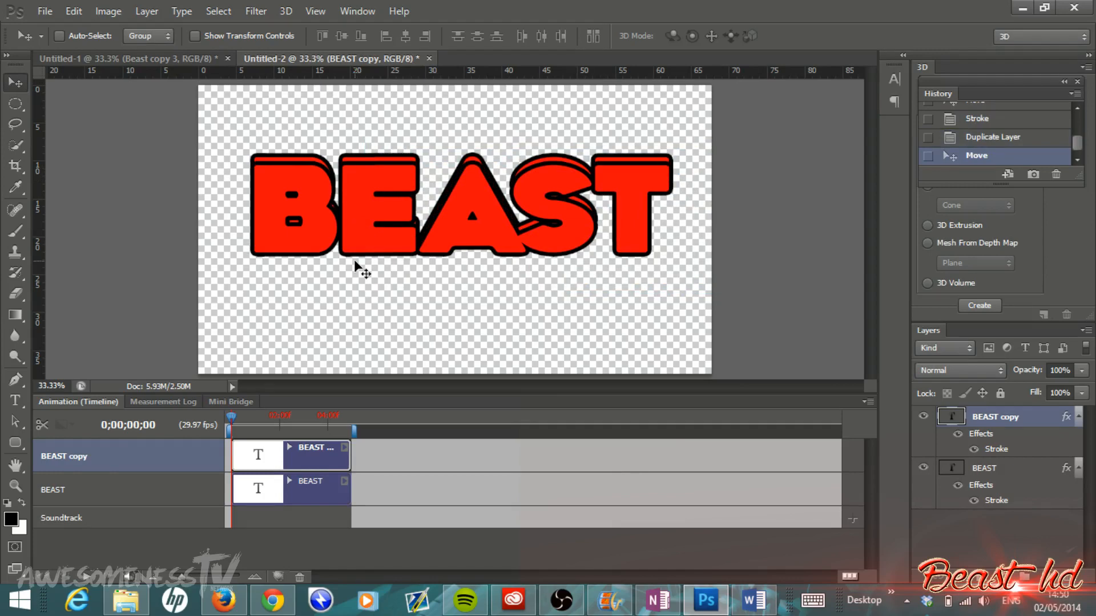
drag(356, 266, 356, 210)
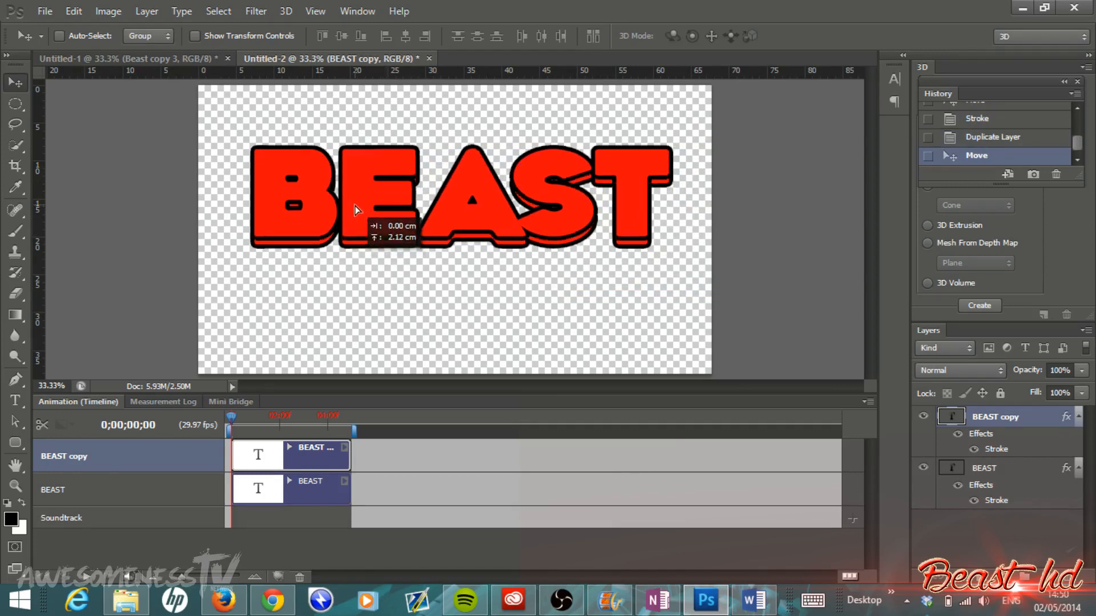
drag(356, 210, 356, 224)
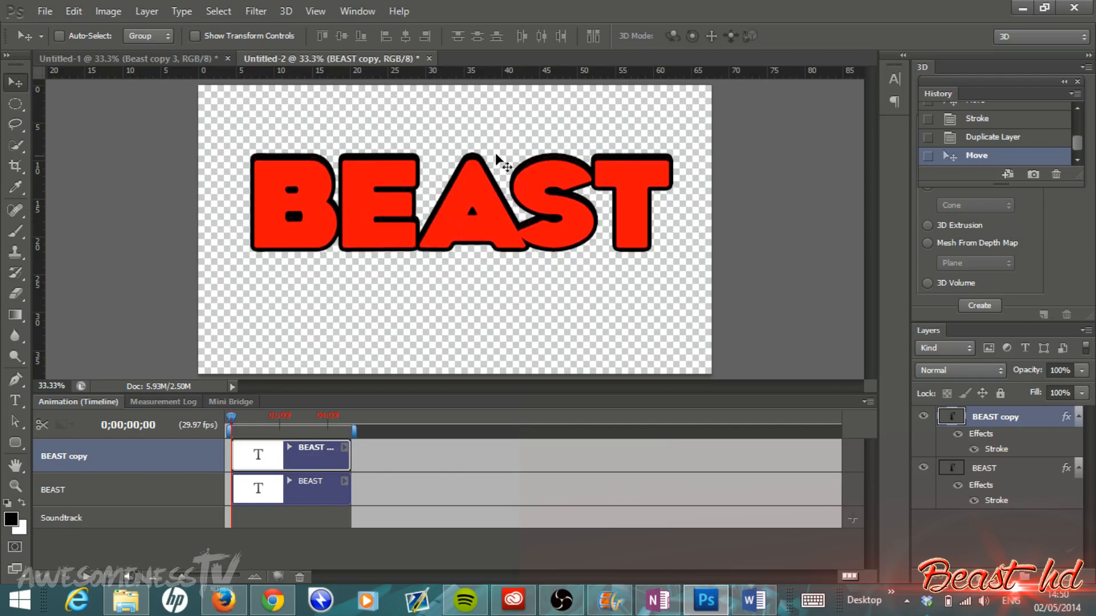
mouse_move(381, 160)
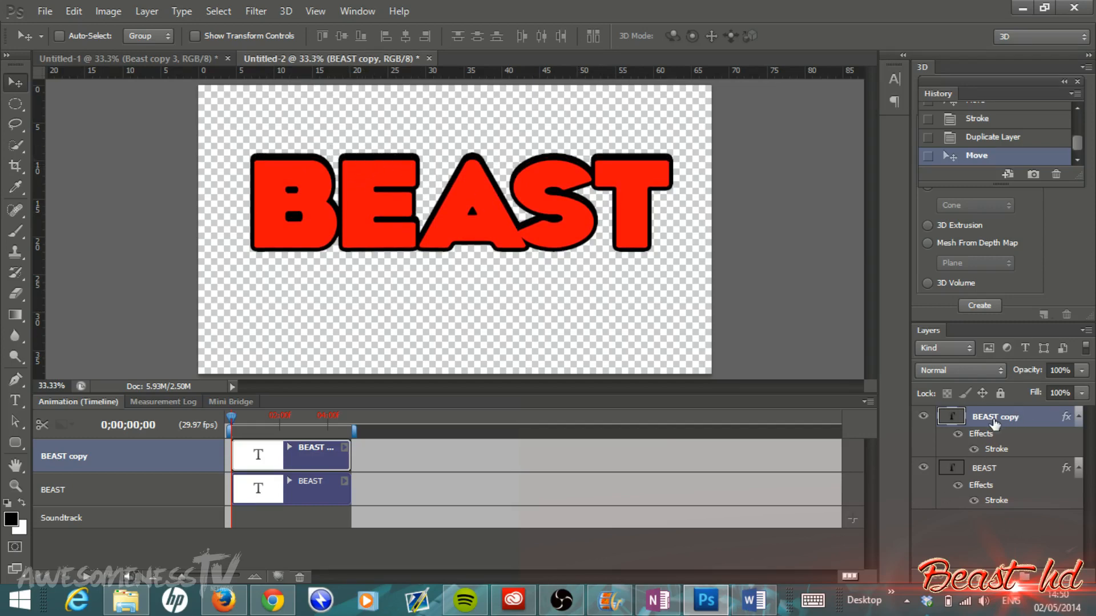
Duplicate again twice to create BEAST copy 2 and BEAST copy 3.
right_click(994, 416)
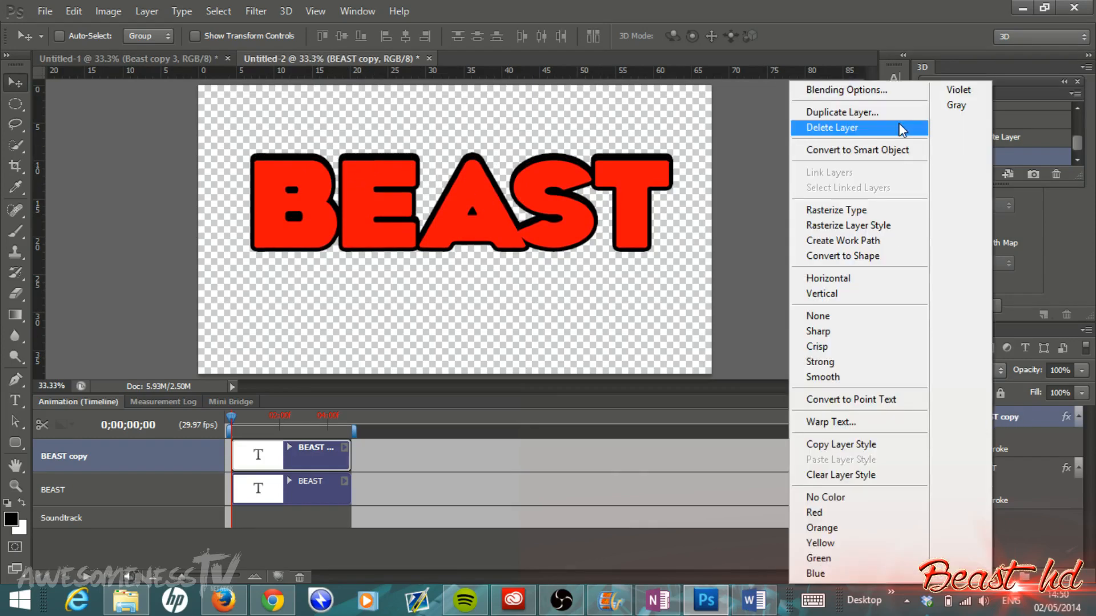
click(841, 112)
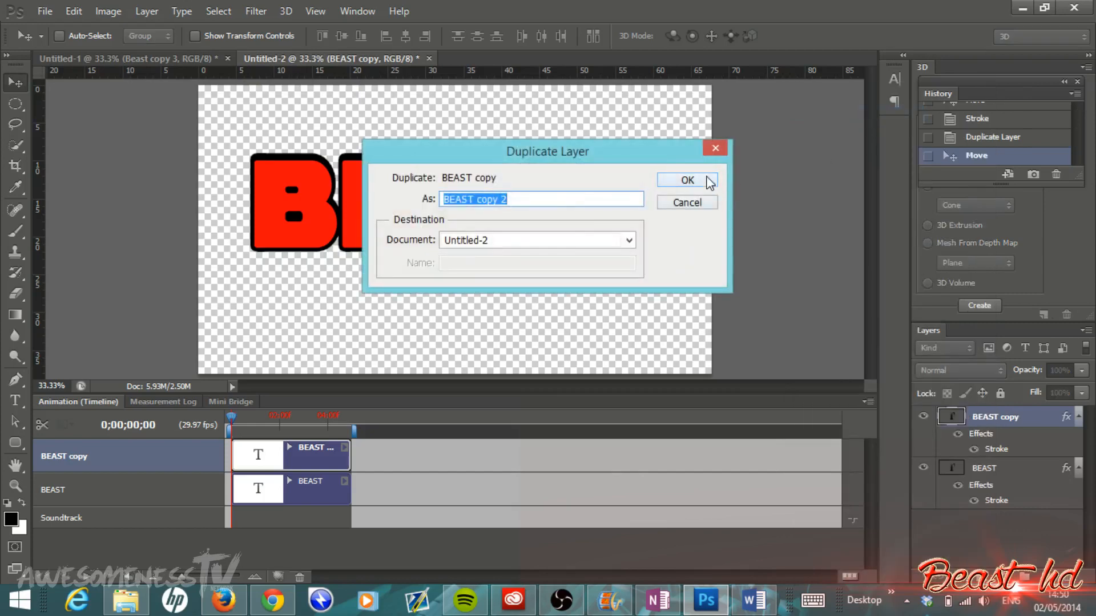
click(686, 181)
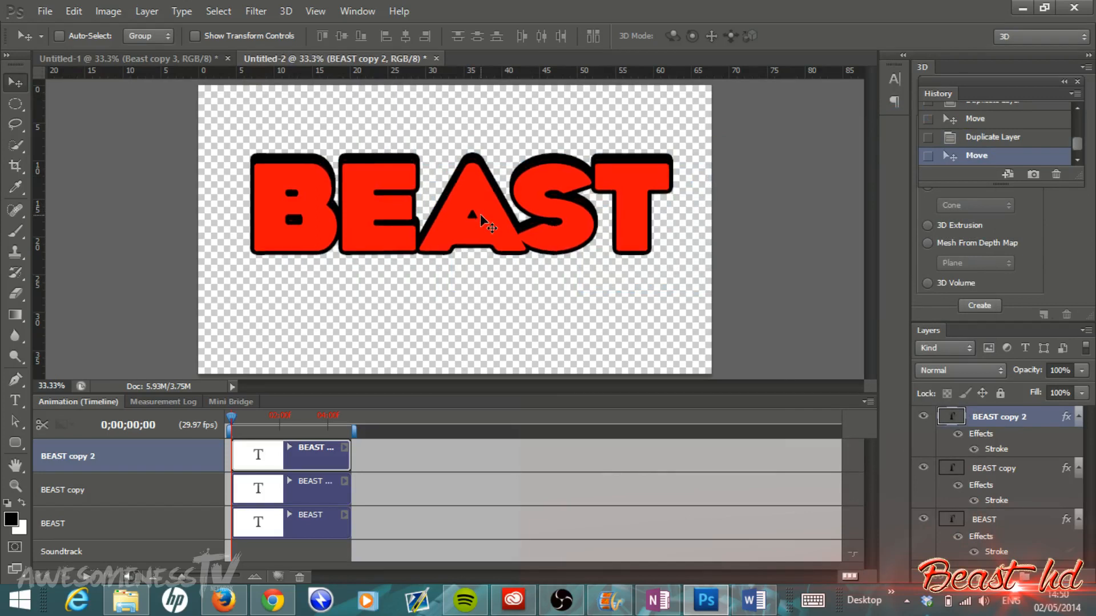
mouse_move(724, 316)
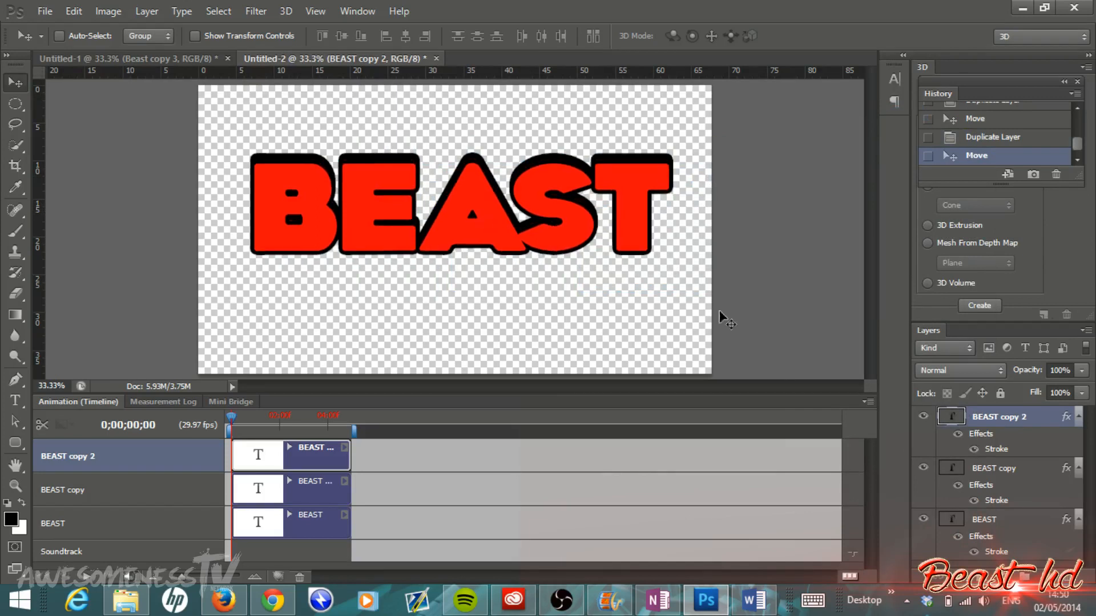
right_click(997, 417)
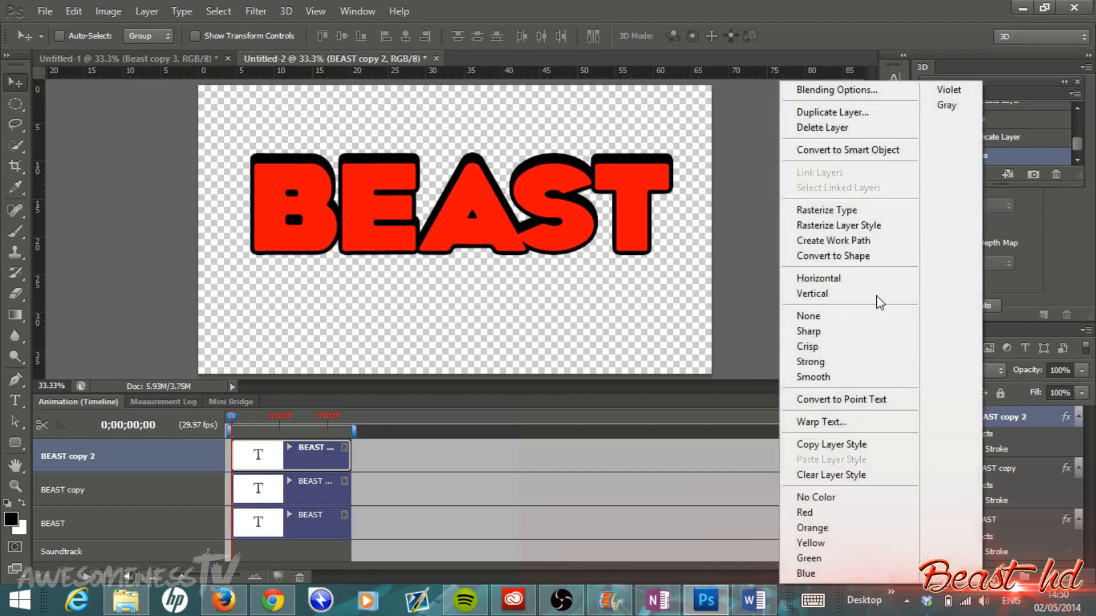
click(832, 112)
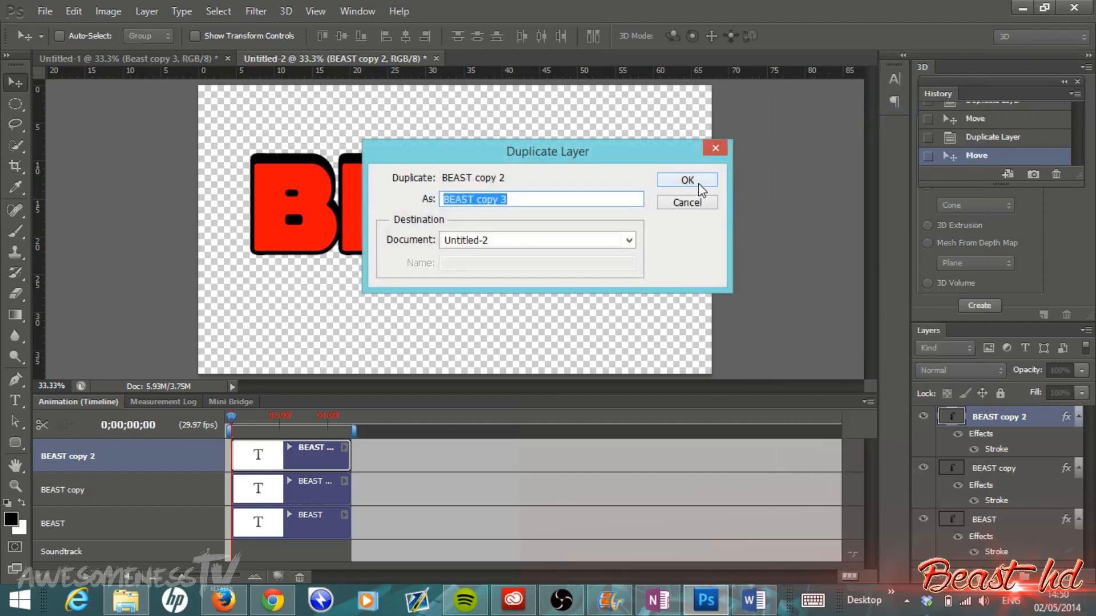
click(686, 179)
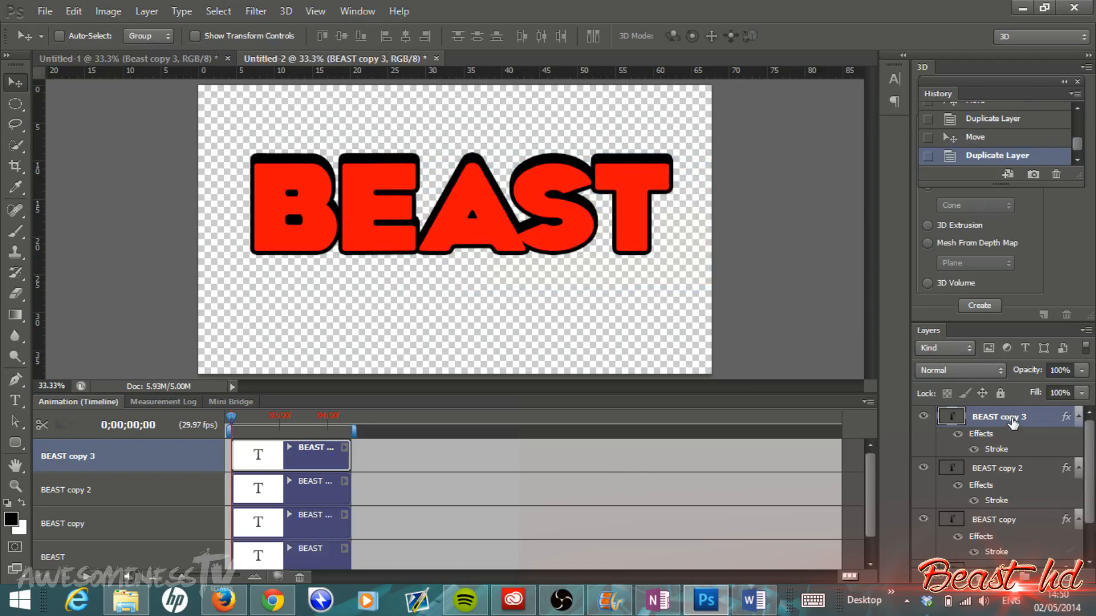
Enable Outer Glow on BEAST copy 3 and show its settings in the Layer Style window.
right_click(998, 417)
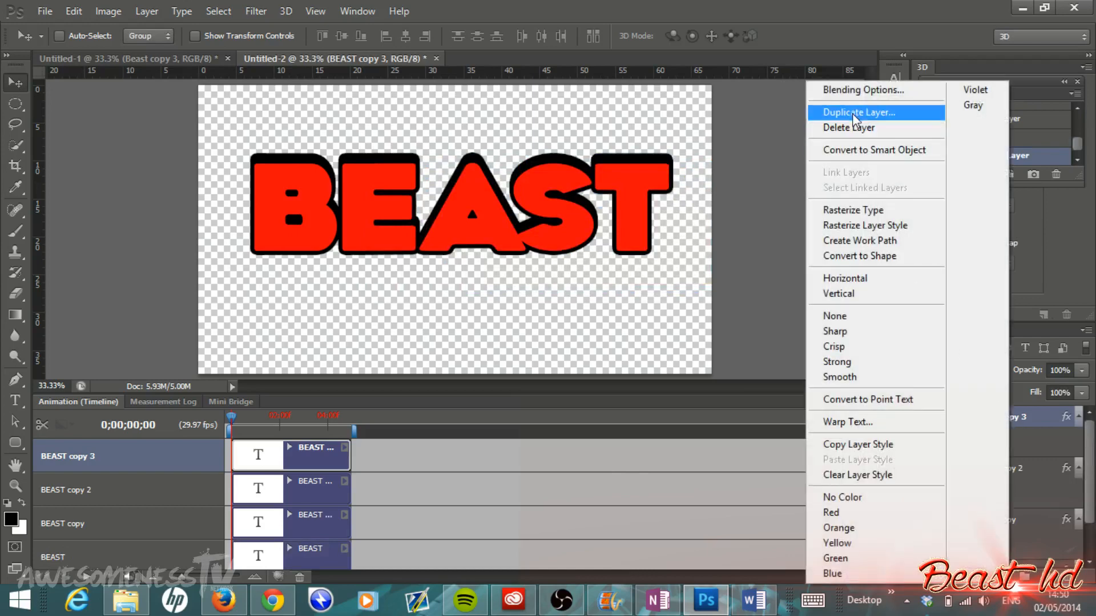
click(858, 112)
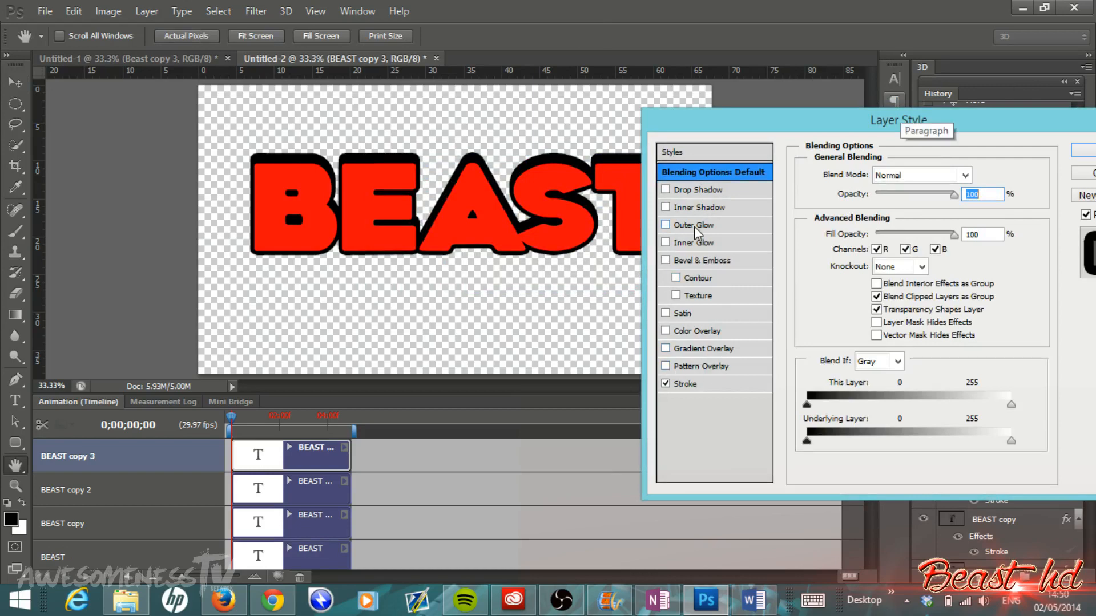
mouse_move(692, 227)
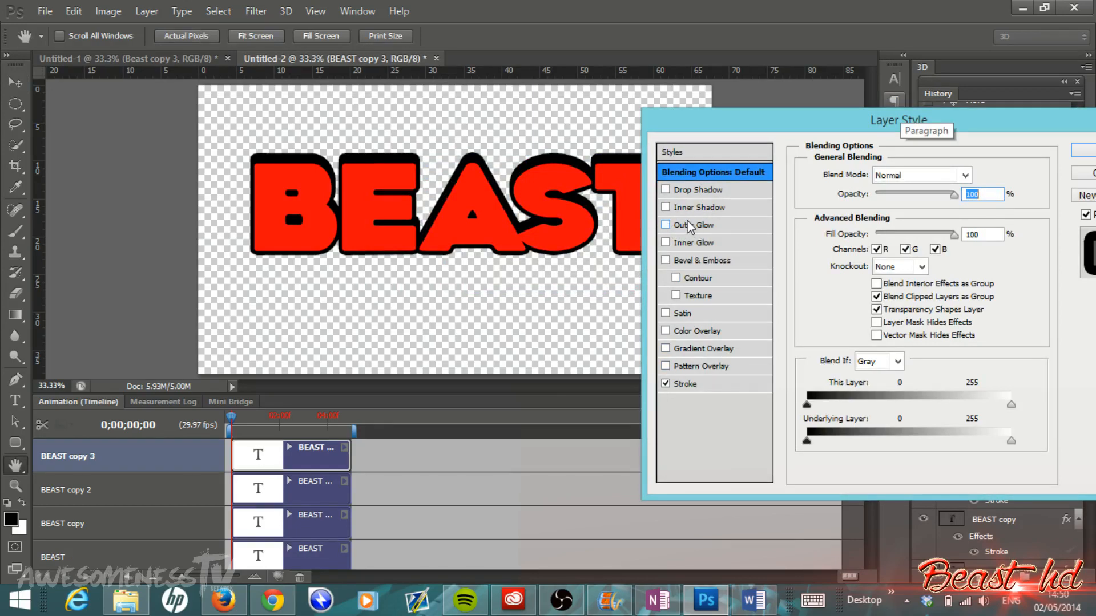
click(664, 224)
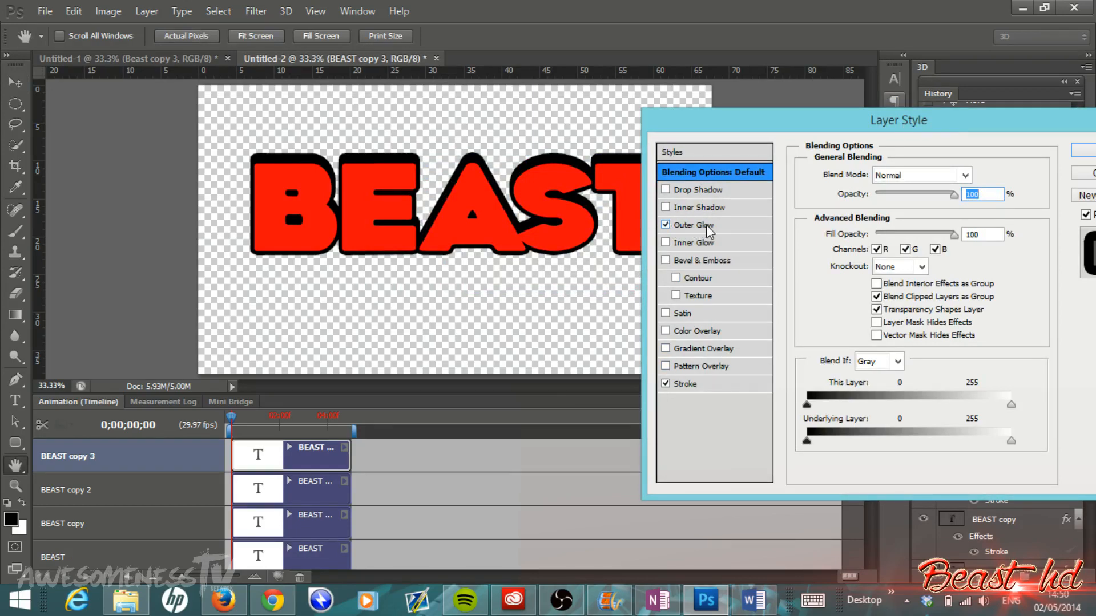
click(695, 225)
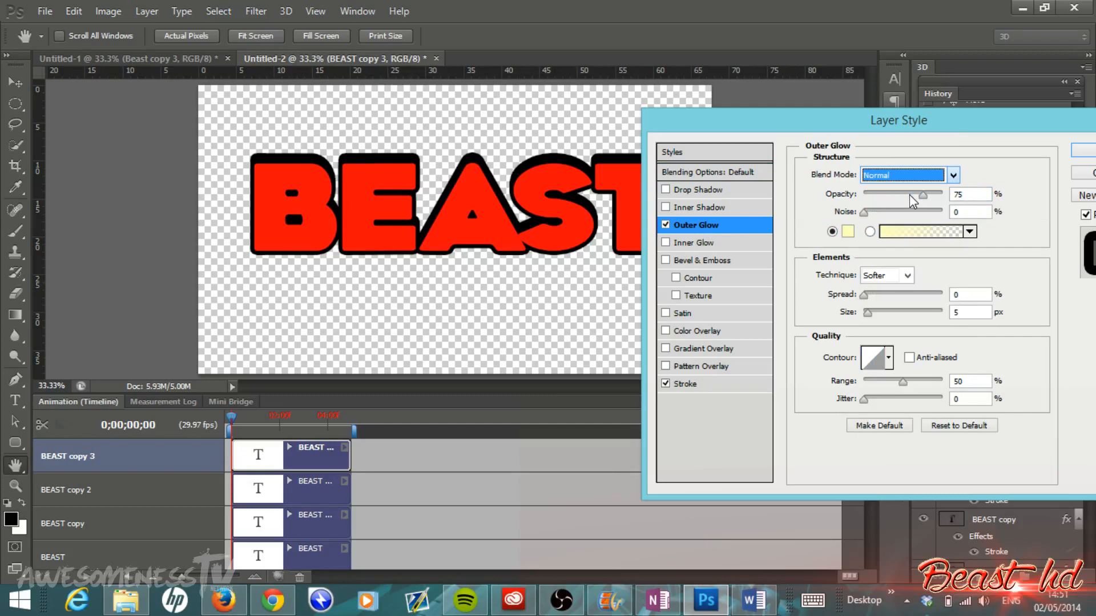
Change the Outer Glow colour from pale yellow to black in the Color Picker.
click(848, 232)
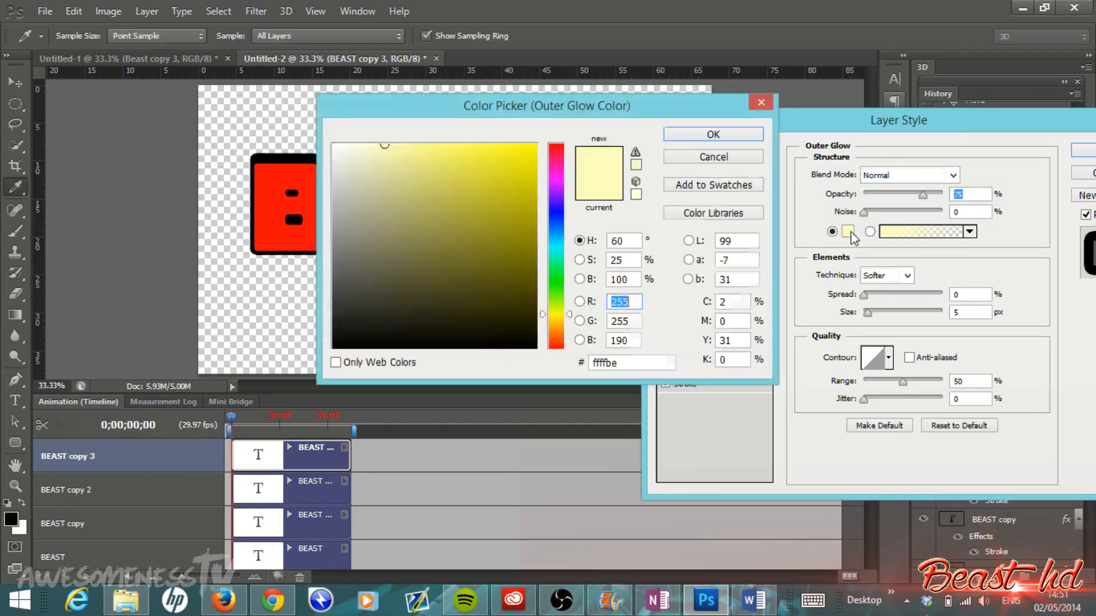
click(531, 343)
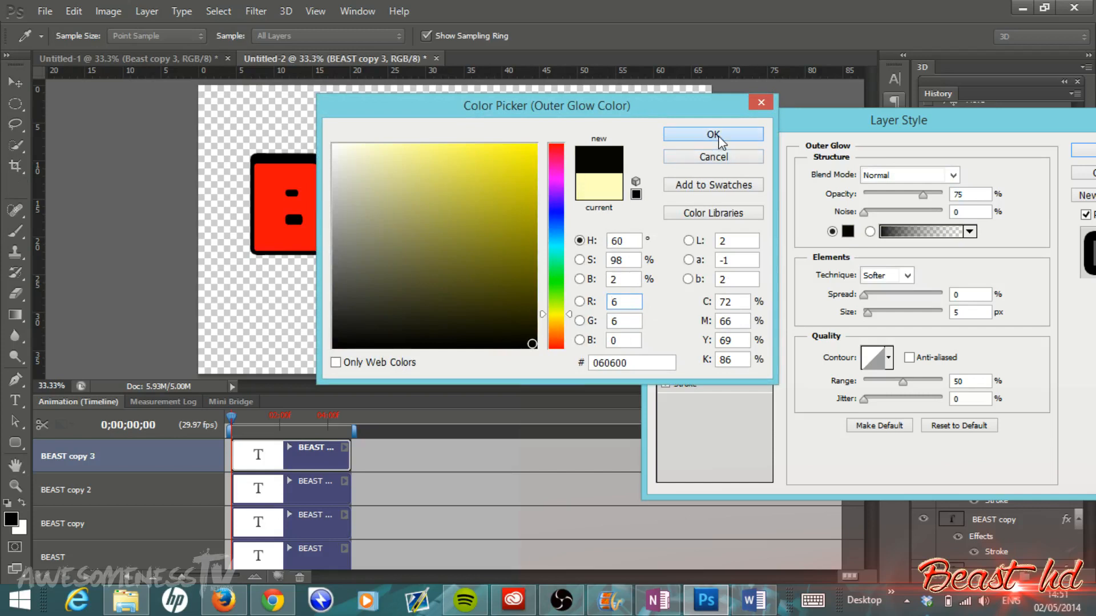
click(712, 134)
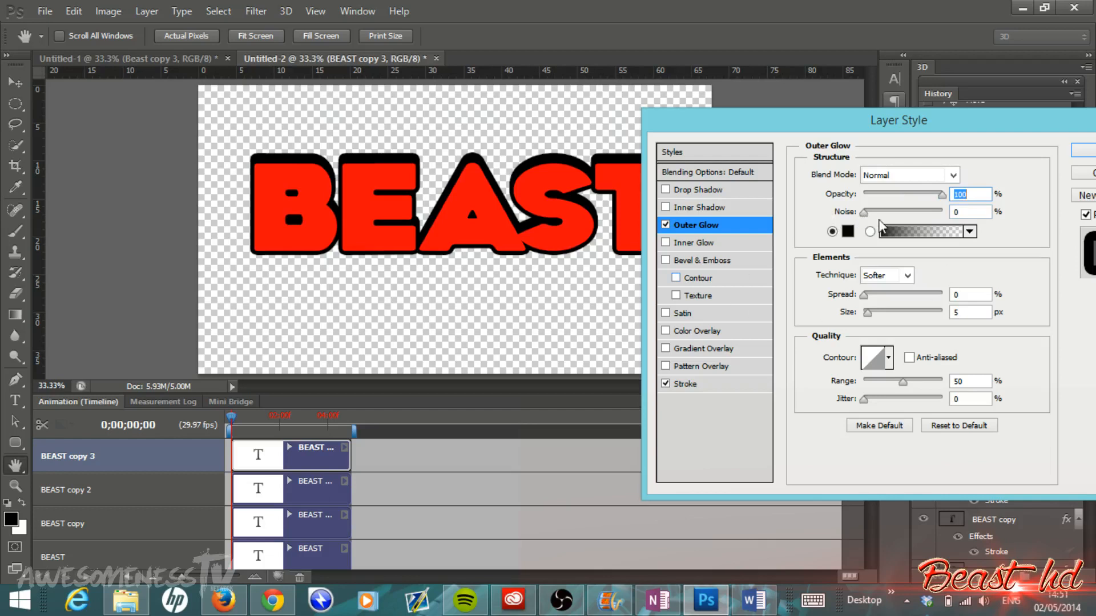
mouse_move(866, 302)
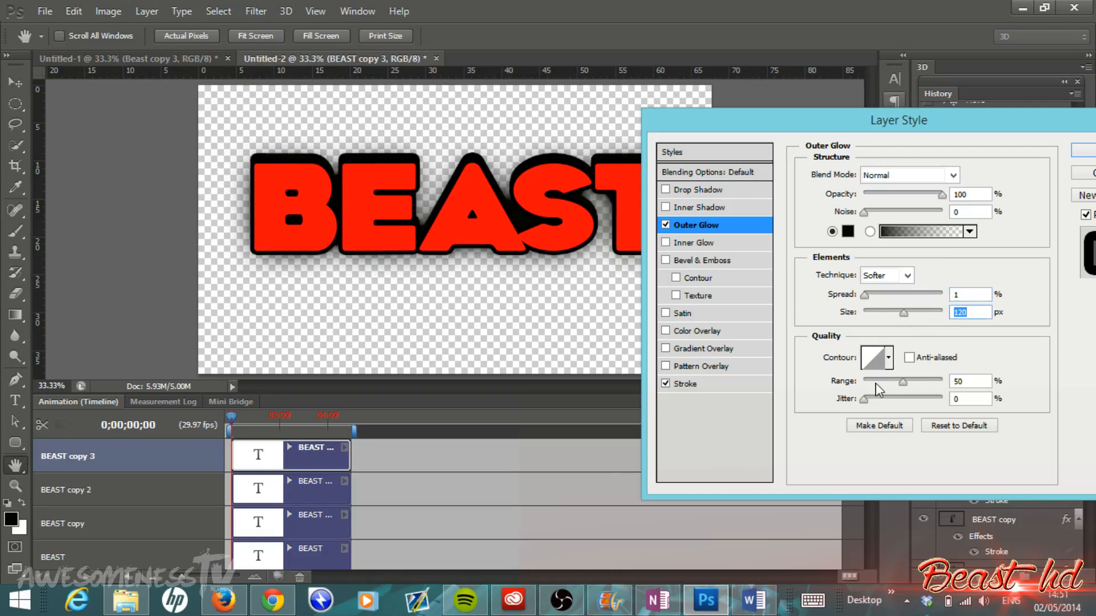
mouse_move(867, 411)
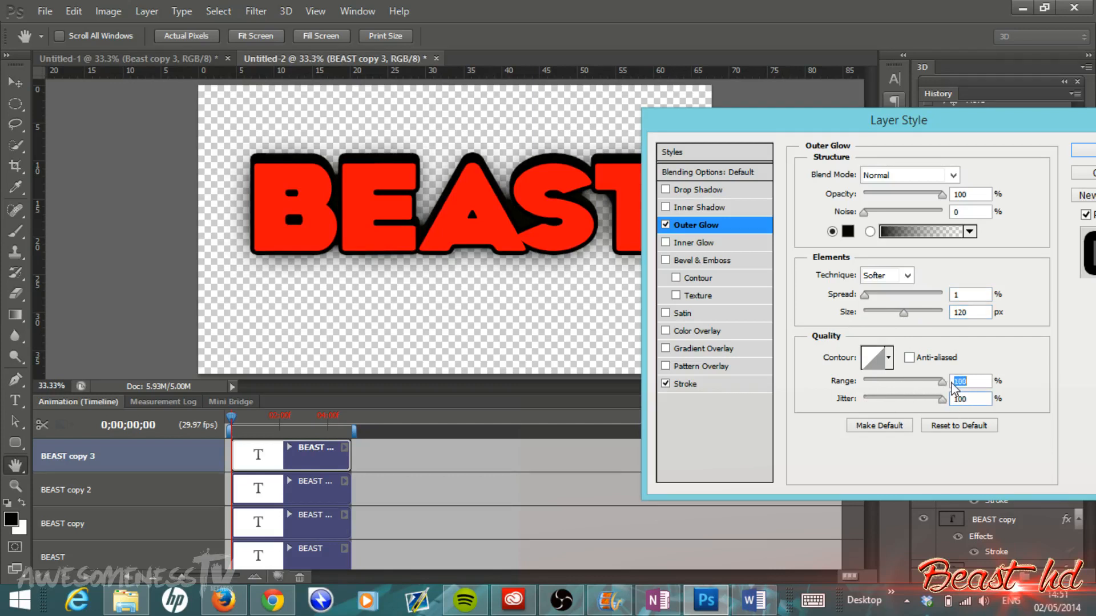
Apply the black outer glow with 100% opacity, spread 1, size 120 px and full range.
click(968, 398)
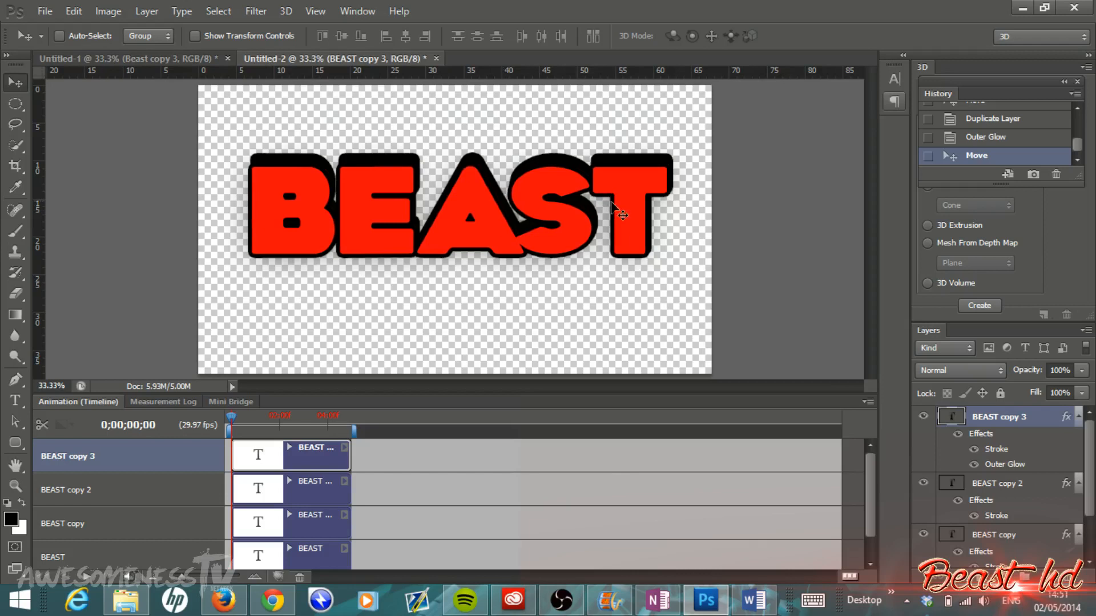
mouse_move(781, 299)
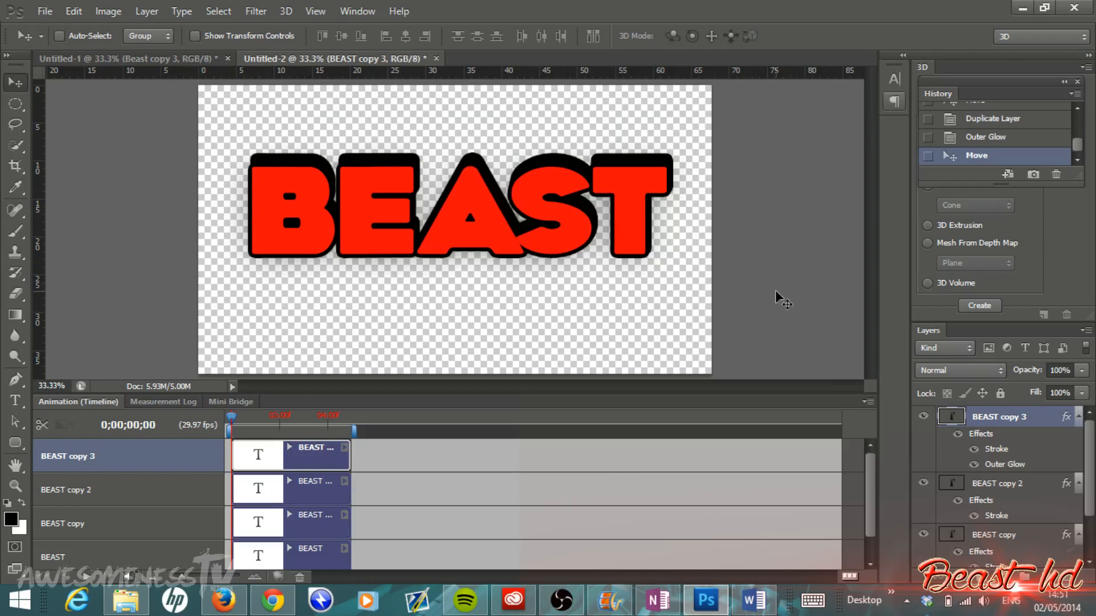
mouse_move(343, 164)
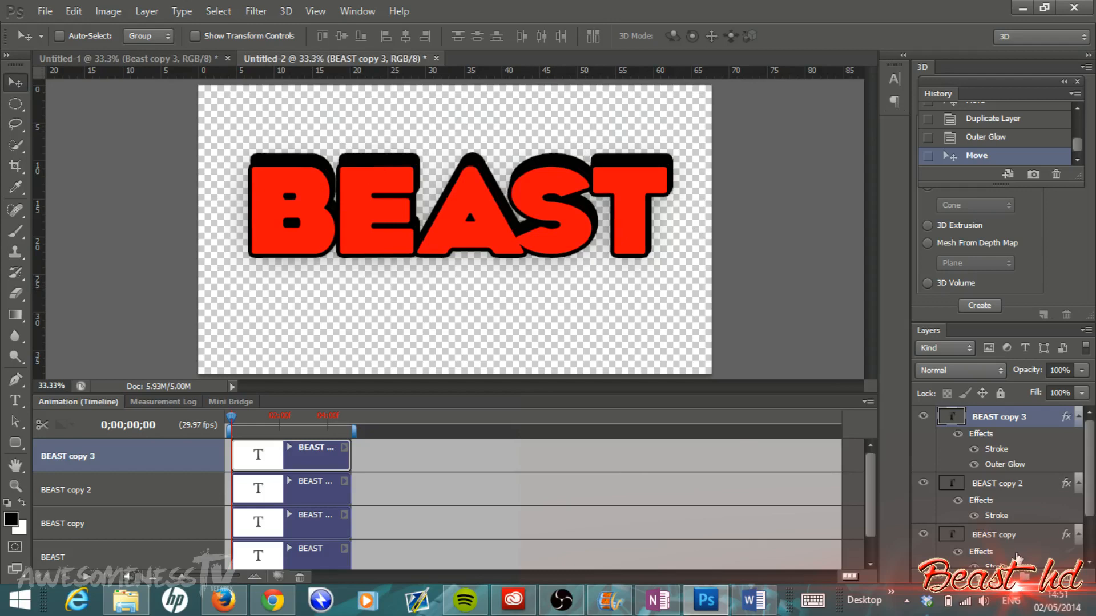
Duplicate BEAST copy to create BEAST copy 4 for a thicker extruded edge.
right_click(1000, 416)
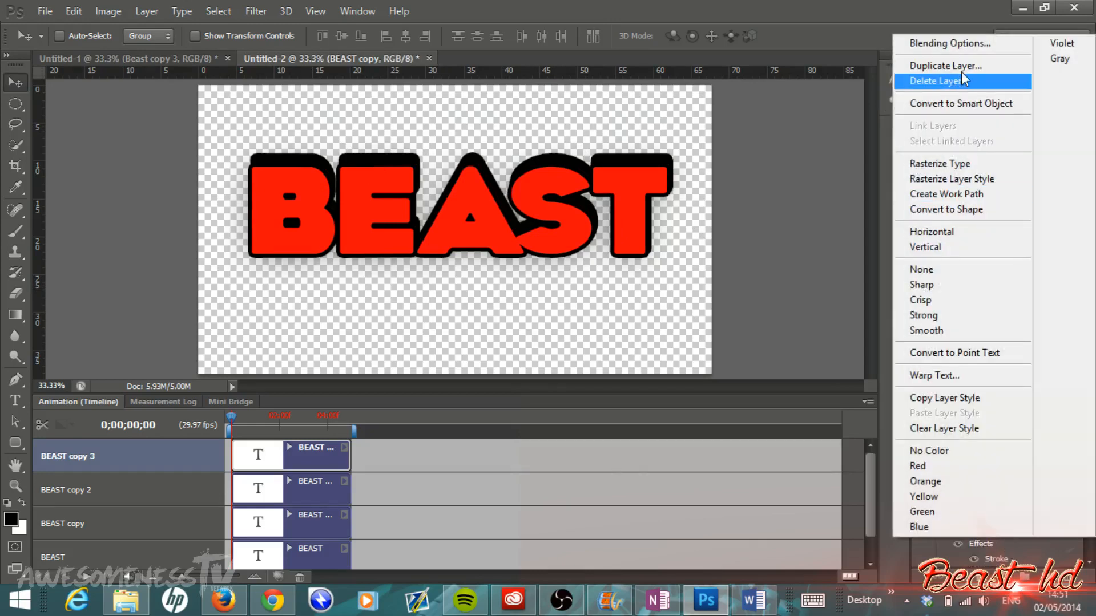
click(944, 65)
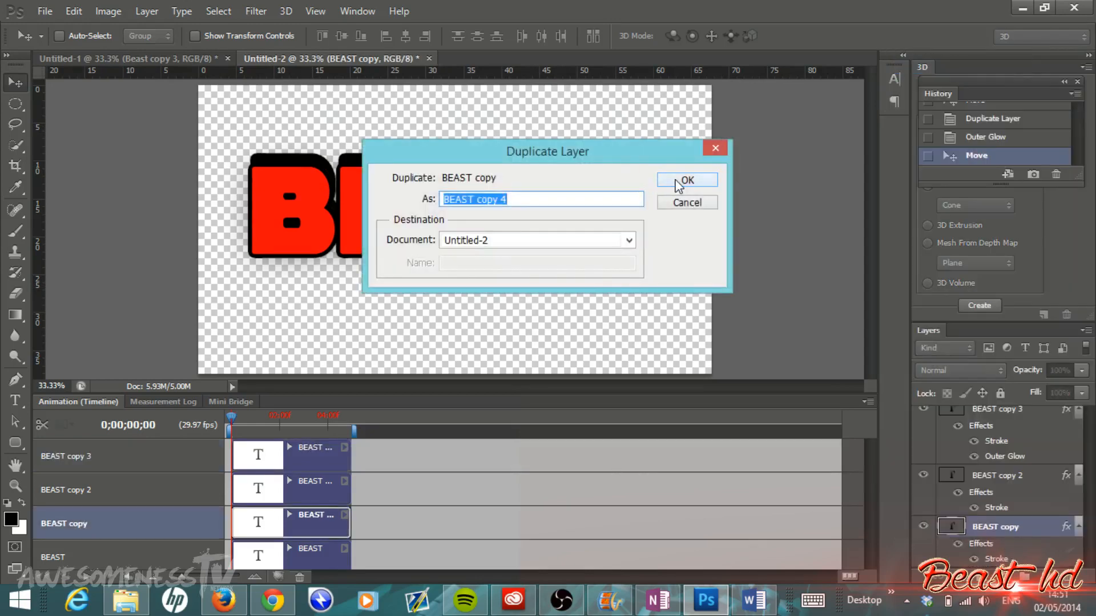
click(687, 179)
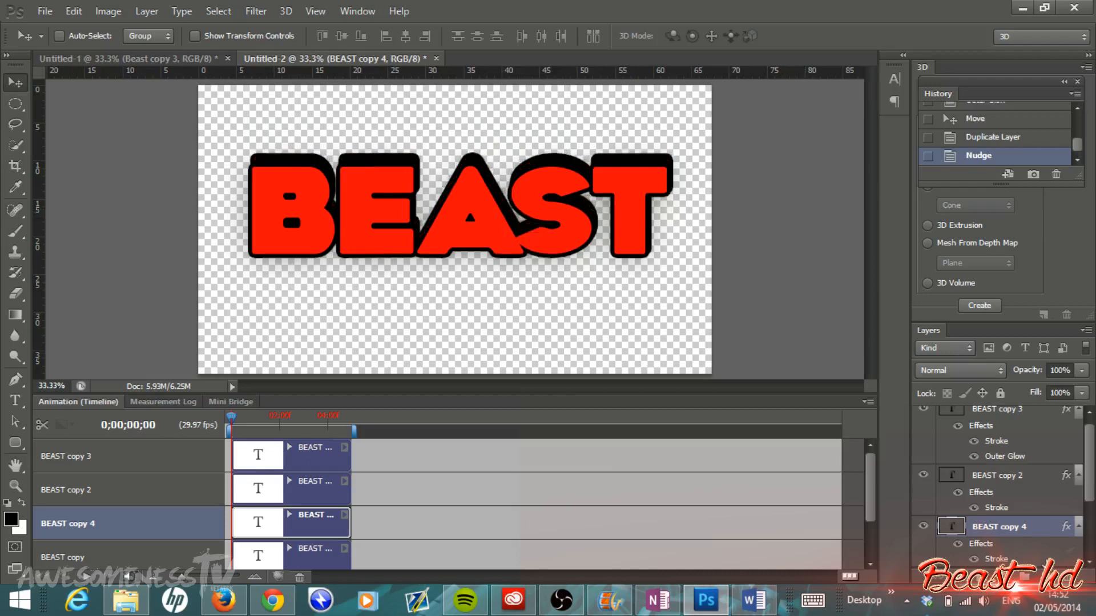
mouse_move(889, 490)
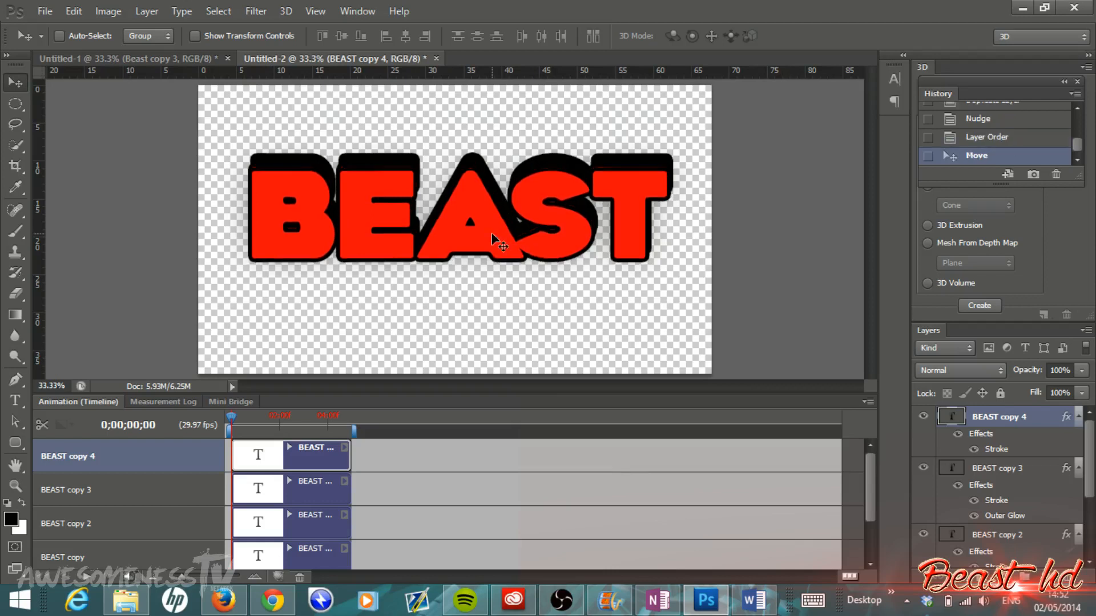
mouse_move(653, 293)
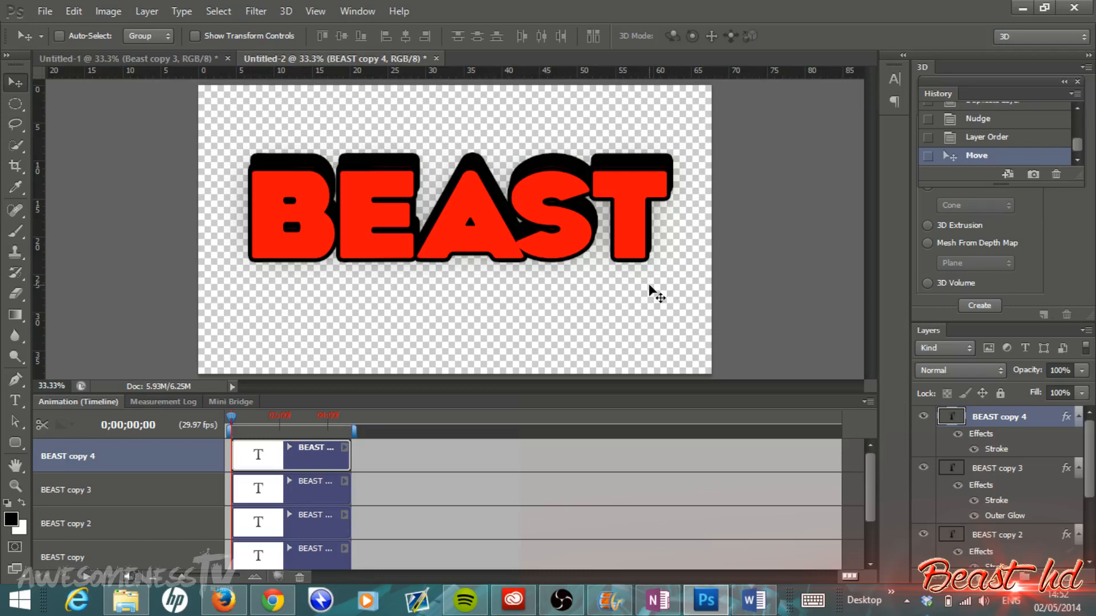
mouse_move(787, 283)
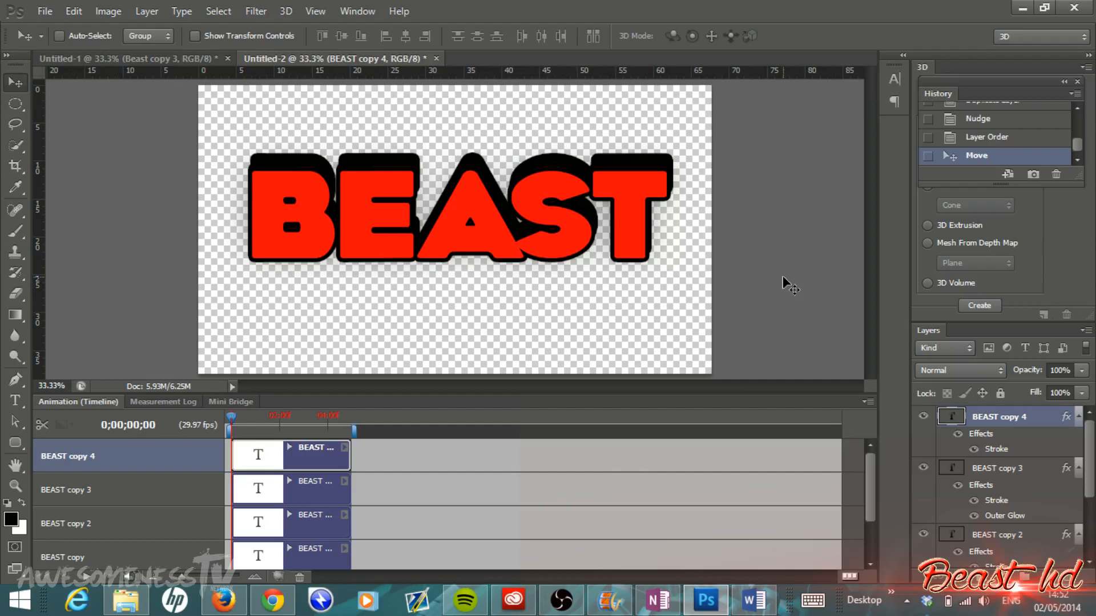
mouse_move(546, 490)
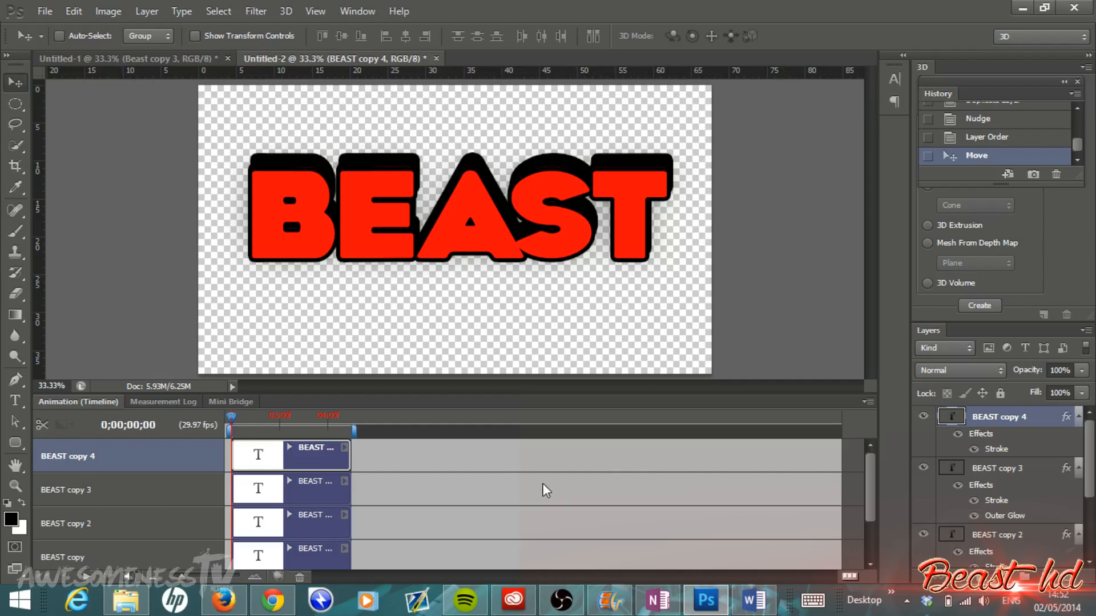